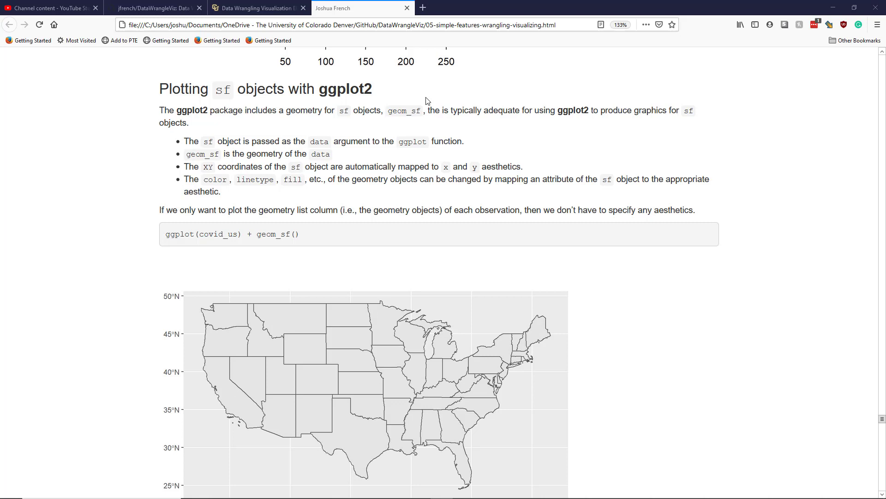
{"action": "mouse_move", "coordinate": [418, 111]}
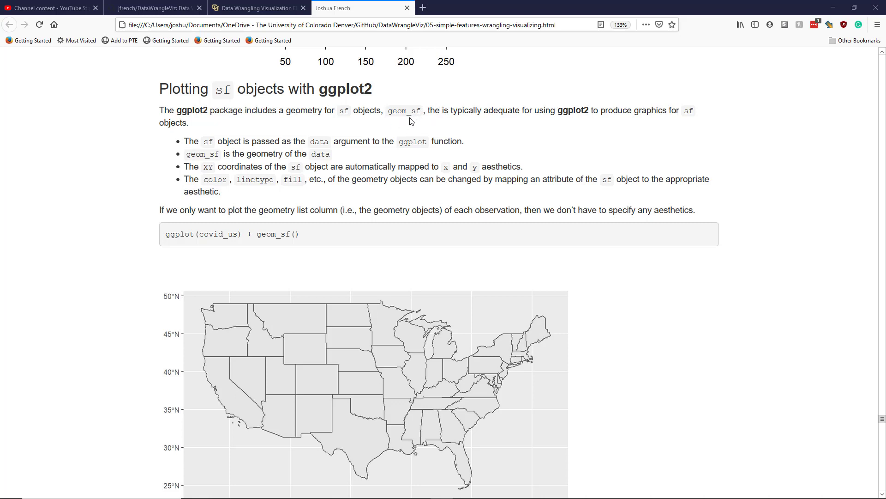
{"action": "mouse_move", "coordinate": [398, 125]}
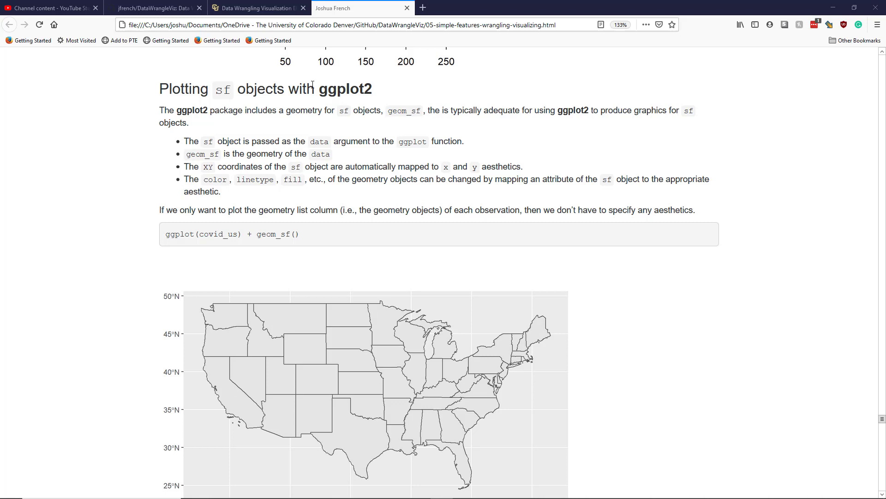
{"action": "mouse_move", "coordinate": [317, 106]}
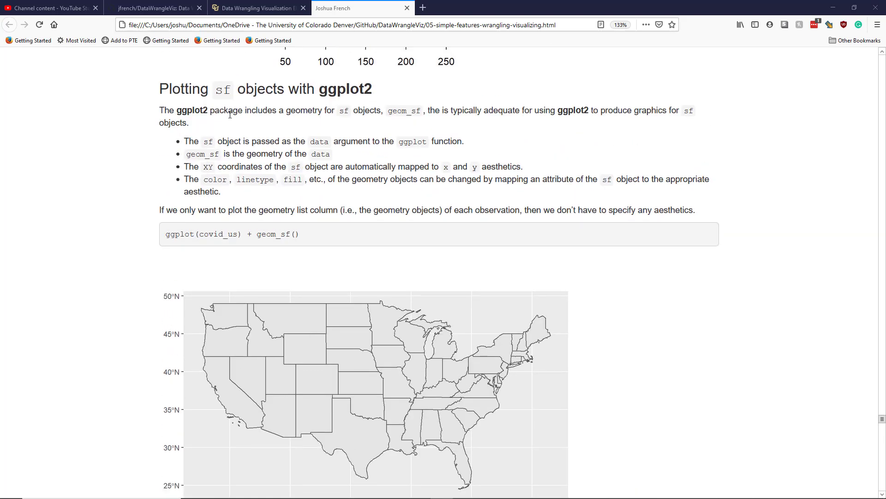
{"action": "mouse_move", "coordinate": [211, 153]}
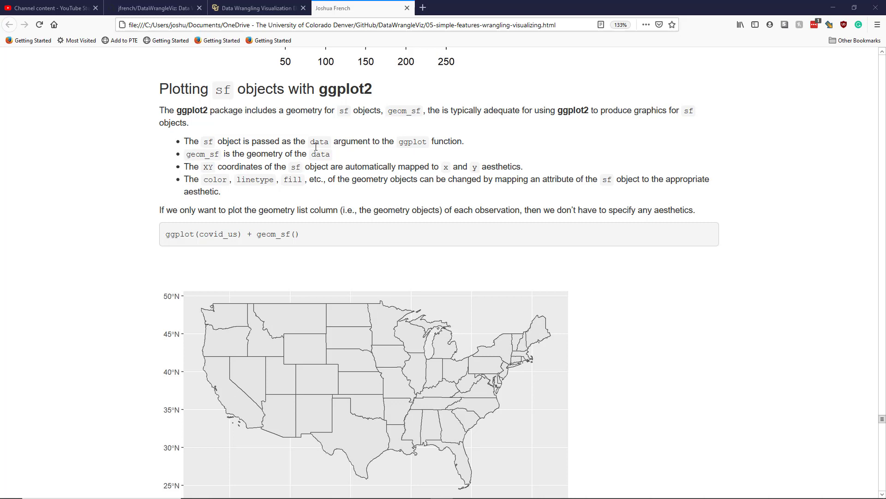
{"action": "mouse_move", "coordinate": [222, 164]}
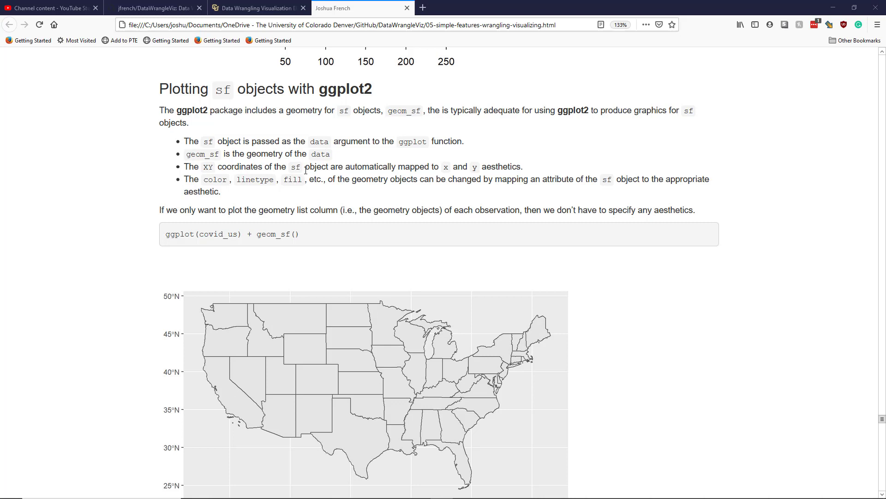
{"action": "mouse_move", "coordinate": [366, 159]}
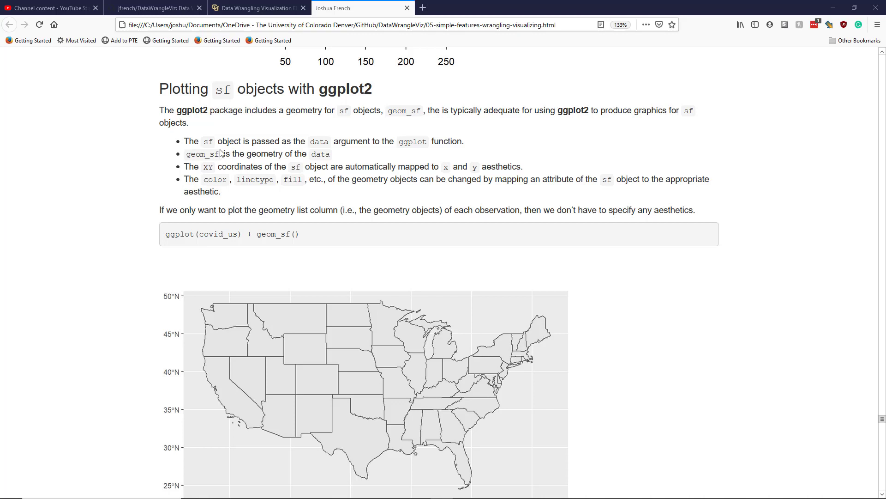
{"action": "mouse_move", "coordinate": [226, 179]}
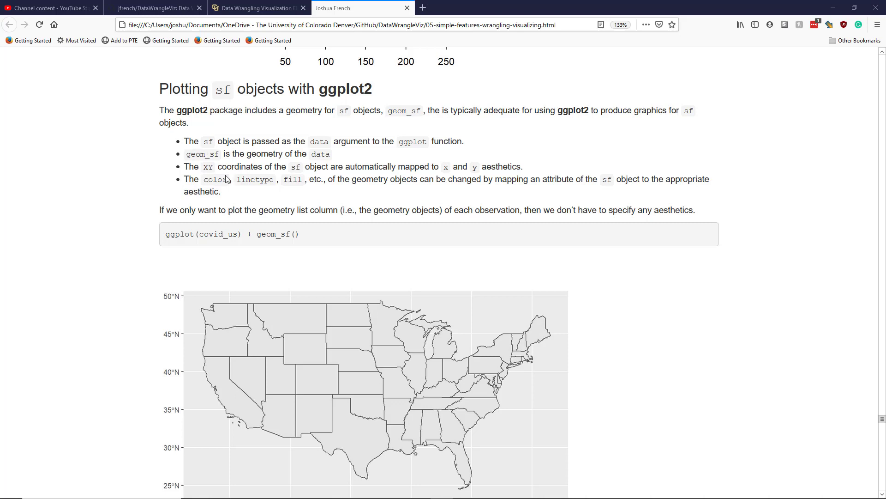
{"action": "mouse_move", "coordinate": [226, 177]}
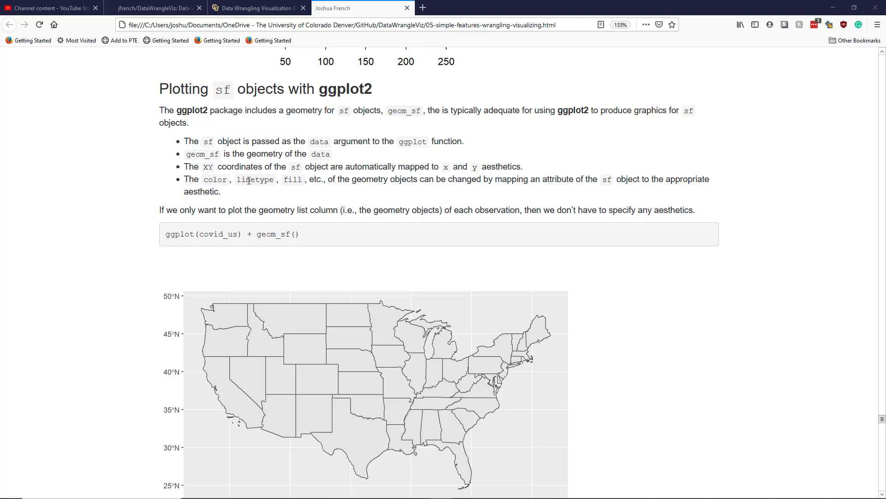
Step: Scroll down until the full plain grey geom_sf() states map and choropleth introduction are visible
{"action": "scroll", "scroll_direction": "down", "scroll_amount": 3}
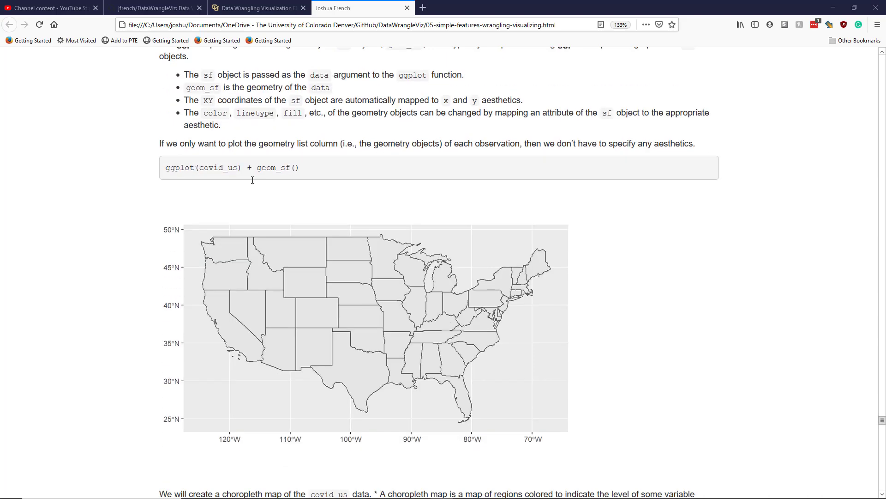
{"action": "scroll", "scroll_direction": "down", "scroll_amount": 3}
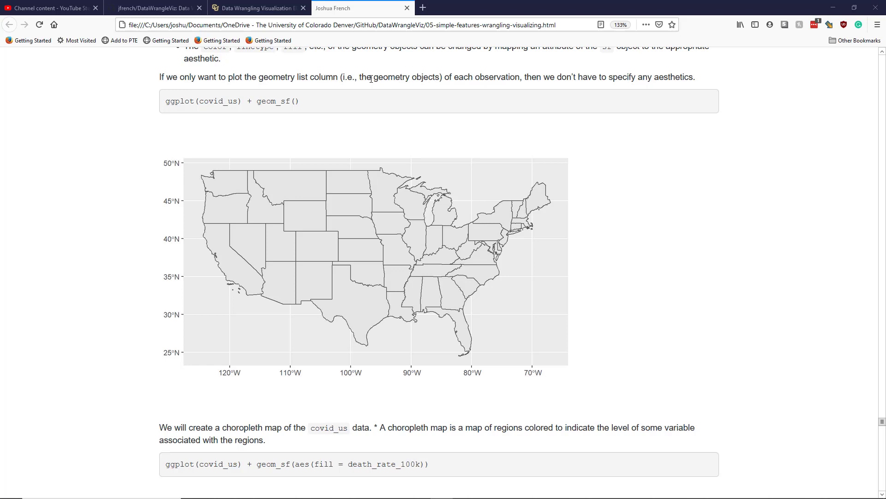
{"action": "mouse_move", "coordinate": [481, 79]}
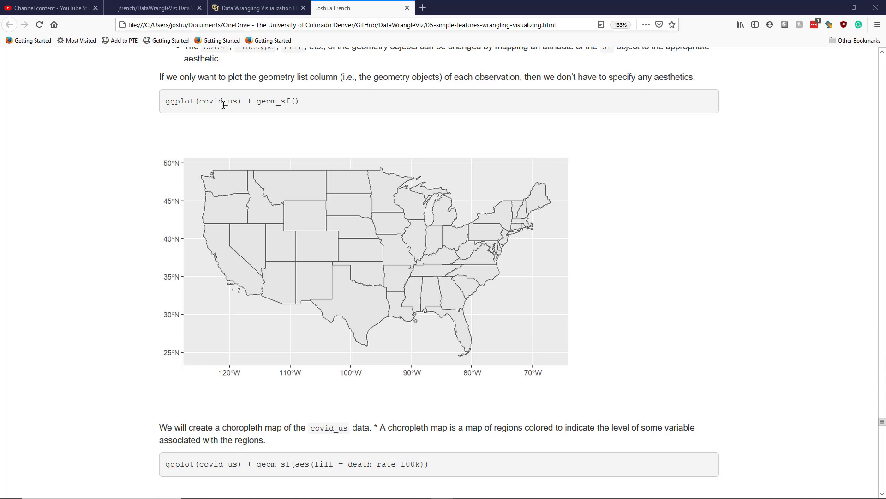
{"action": "mouse_move", "coordinate": [242, 94]}
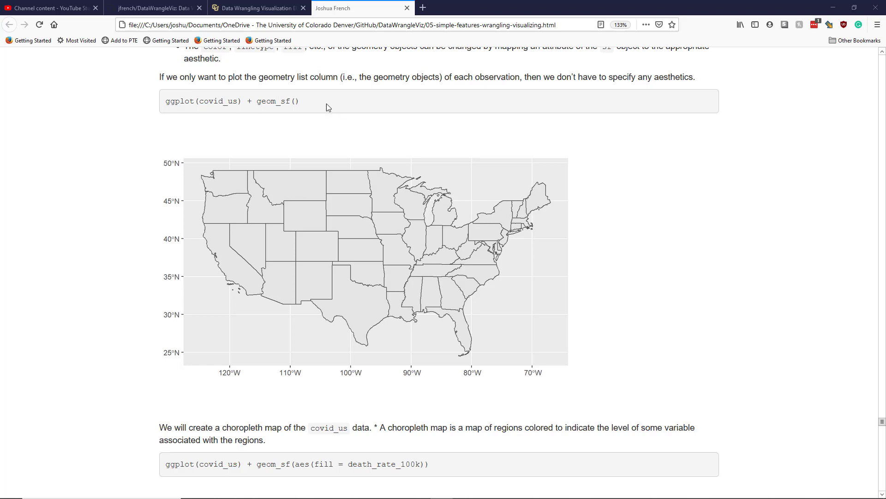
{"action": "mouse_move", "coordinate": [445, 148]}
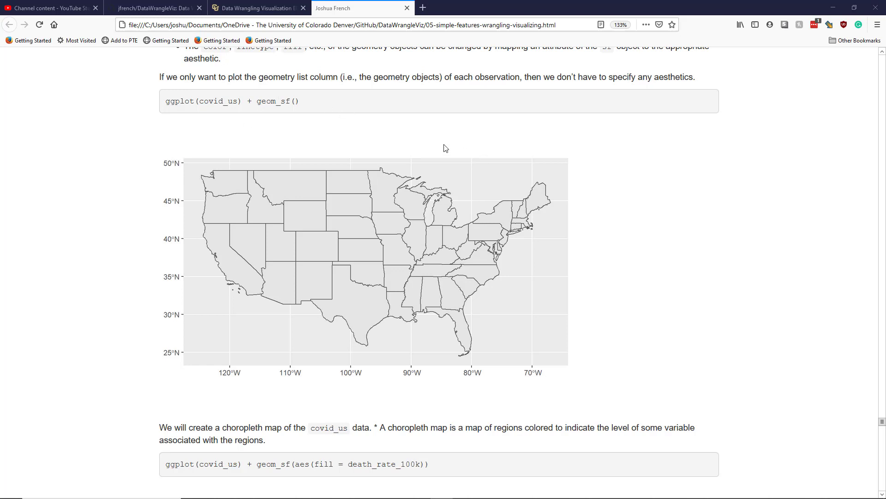
{"action": "mouse_move", "coordinate": [422, 141]}
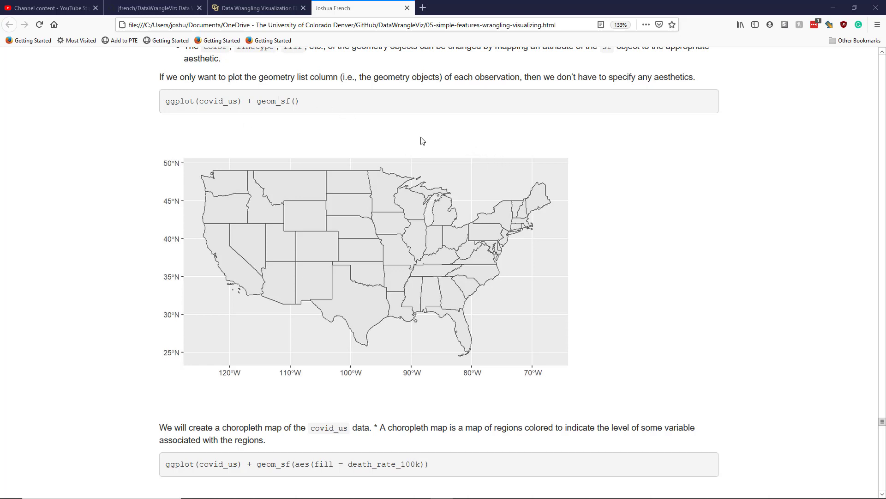
{"action": "mouse_move", "coordinate": [310, 174]}
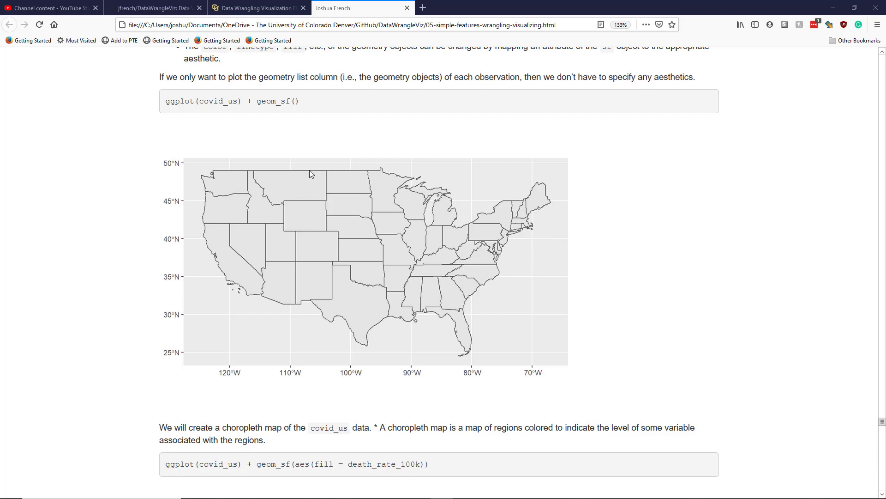
{"action": "scroll", "scroll_direction": "down", "scroll_amount": 3}
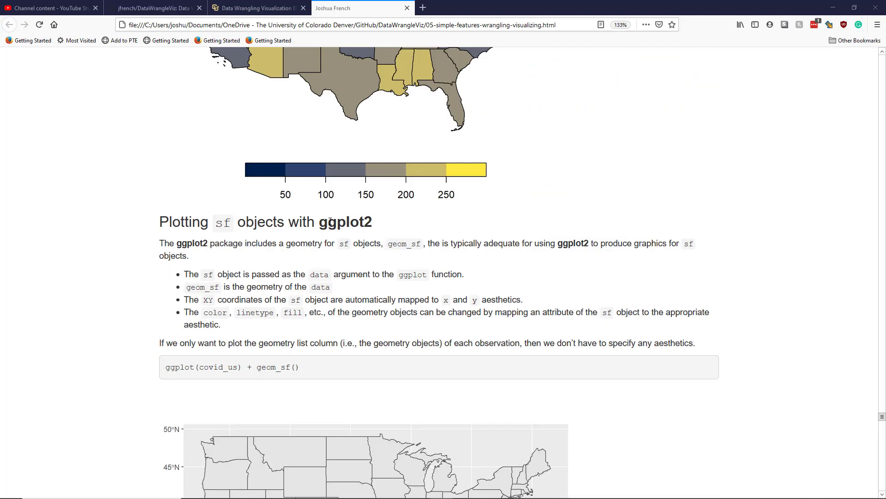
{"action": "scroll", "scroll_direction": "down", "scroll_amount": 3}
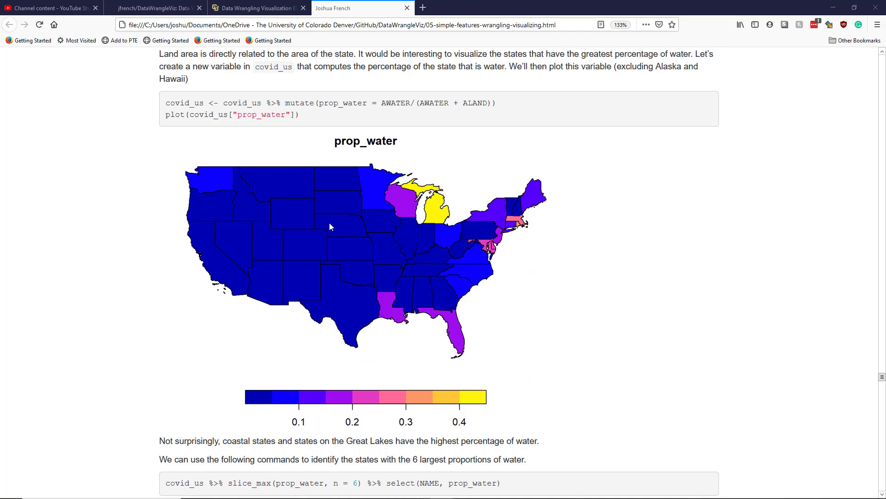
{"action": "scroll", "scroll_direction": "down", "scroll_amount": 3}
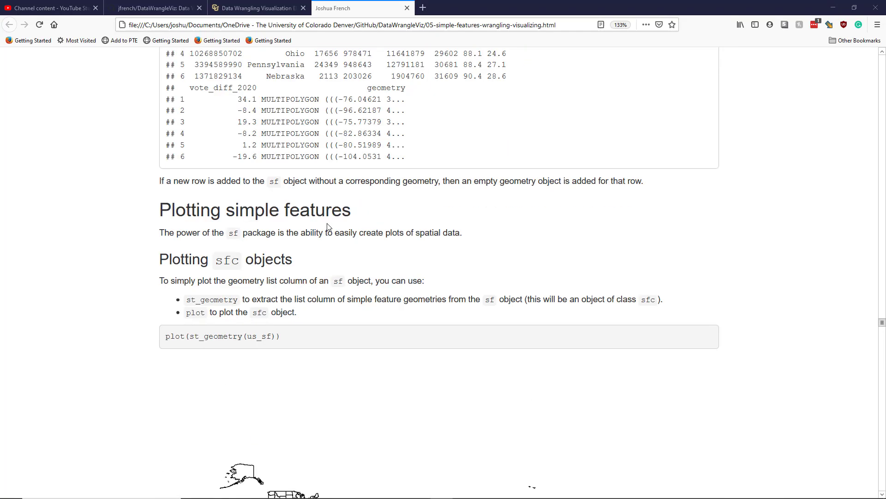
{"action": "scroll", "scroll_direction": "down", "scroll_amount": 3}
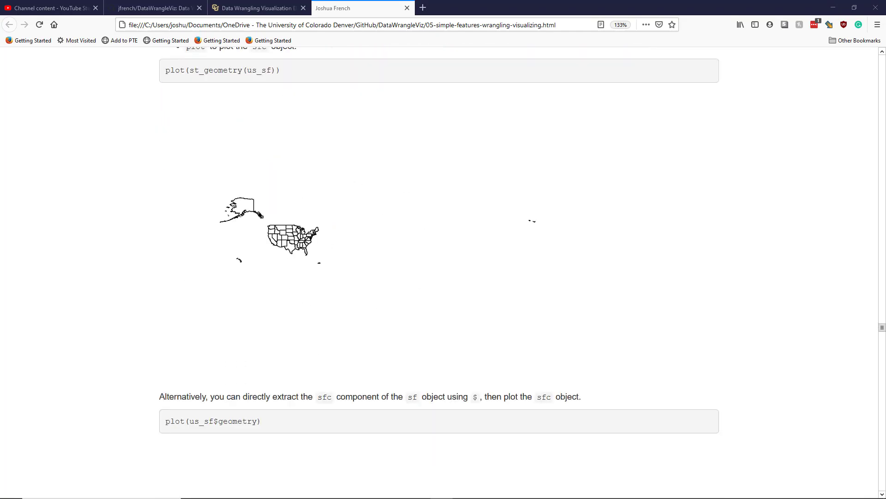
{"action": "scroll", "scroll_direction": "down", "scroll_amount": 3}
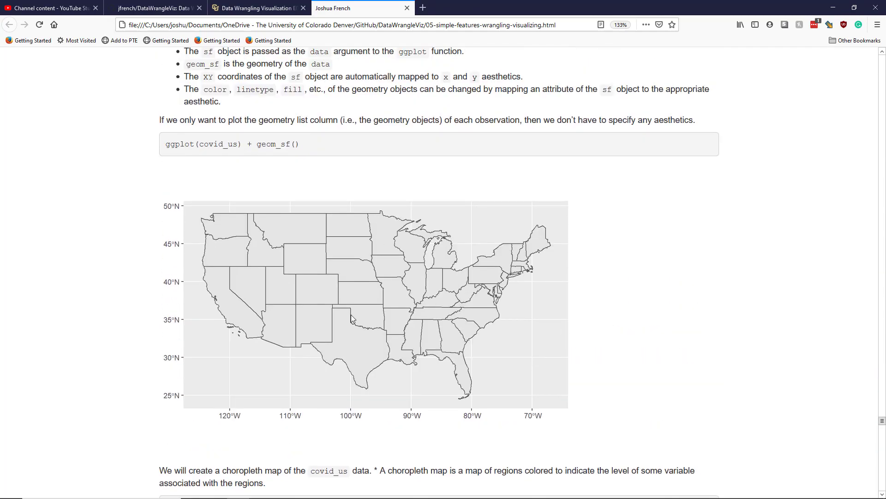
{"action": "mouse_move", "coordinate": [147, 194]}
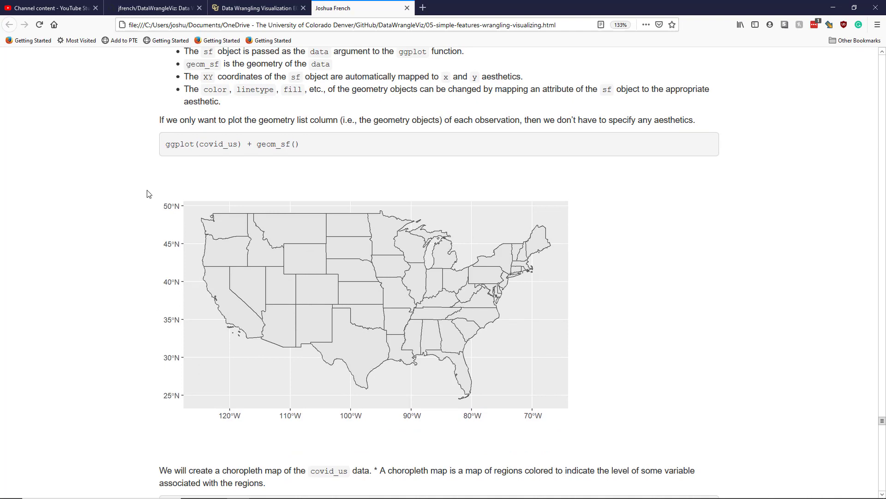
{"action": "mouse_move", "coordinate": [471, 403]}
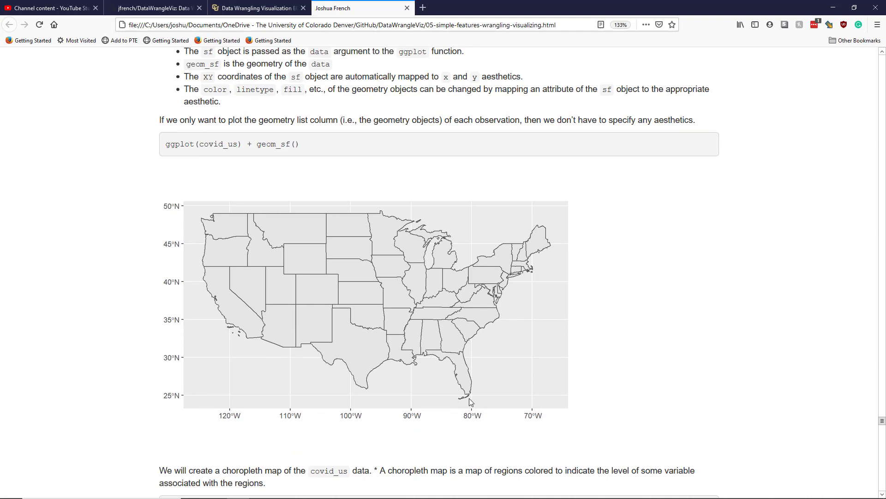
{"action": "mouse_move", "coordinate": [649, 383]}
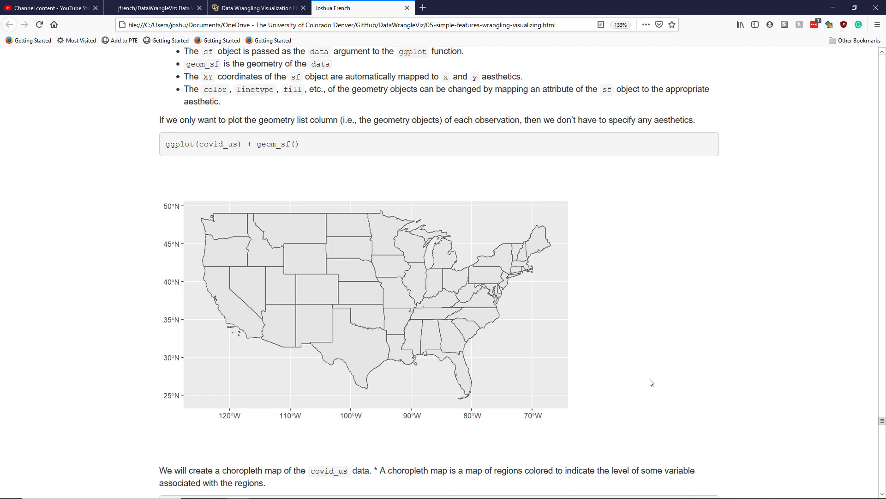
{"action": "mouse_move", "coordinate": [141, 305]}
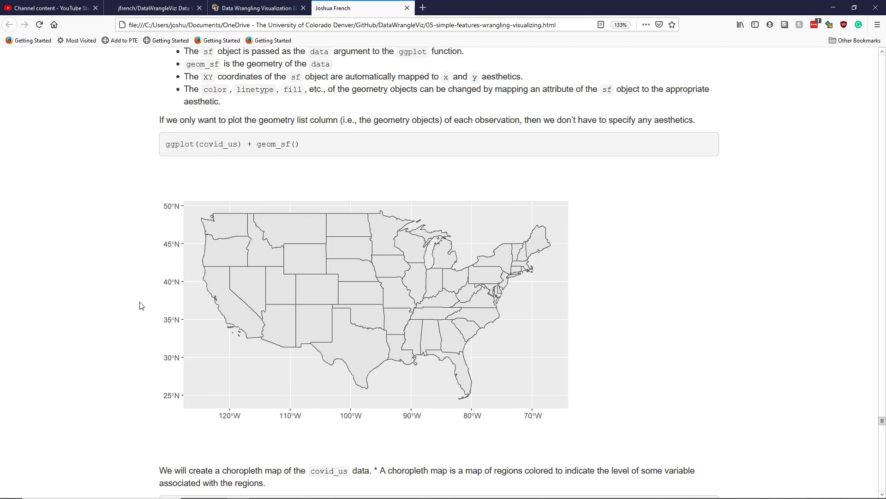
Step: Scroll past the plain map to the geom_sf(aes(fill = death_rate_100k)) choropleth code
{"action": "scroll", "scroll_direction": "down", "scroll_amount": 3}
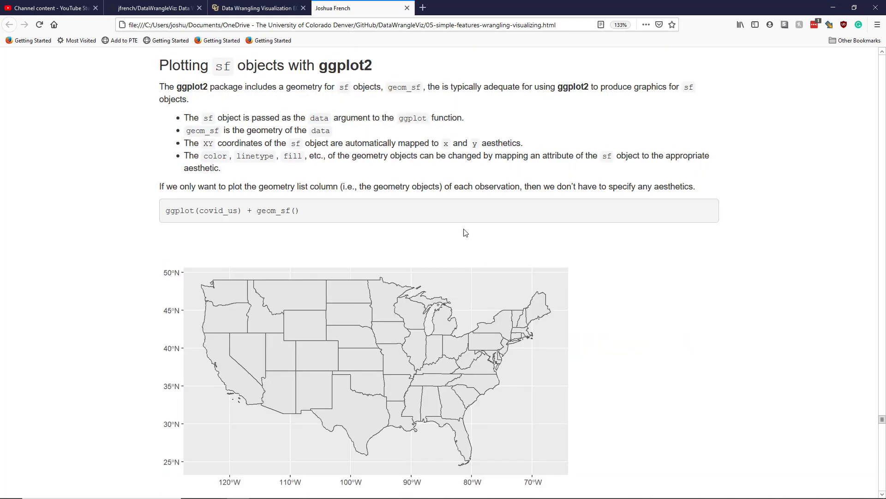
{"action": "scroll", "scroll_direction": "down", "scroll_amount": 3}
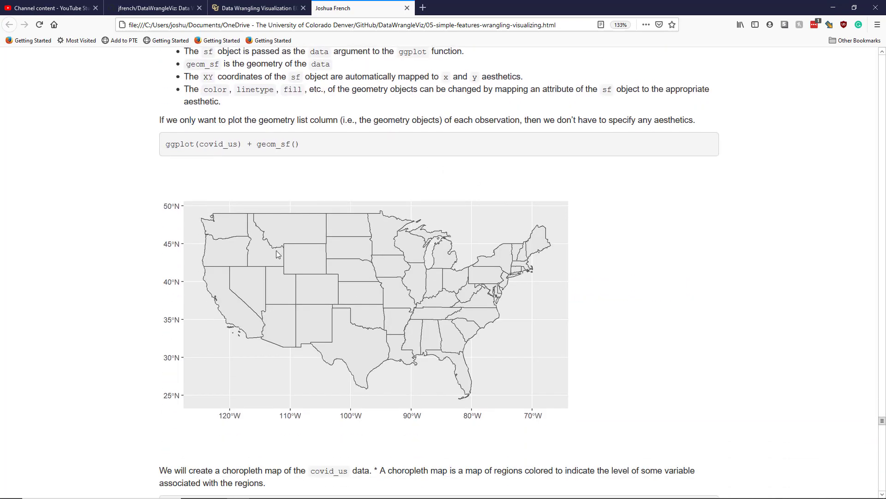
{"action": "scroll", "scroll_direction": "down", "scroll_amount": 3}
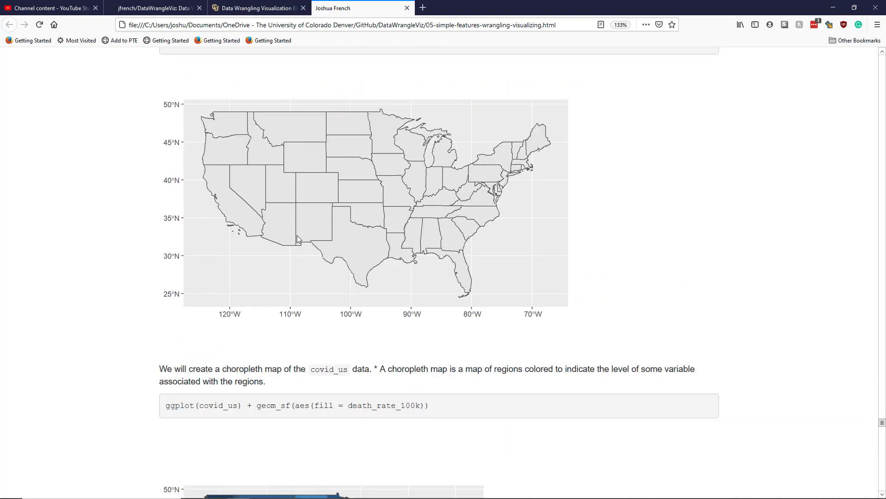
{"action": "scroll", "scroll_direction": "down", "scroll_amount": 3}
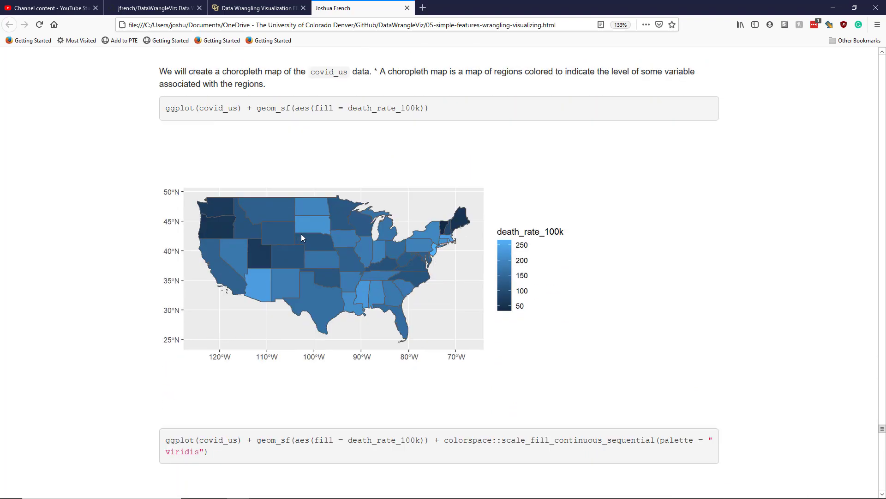
{"action": "mouse_move", "coordinate": [274, 237]}
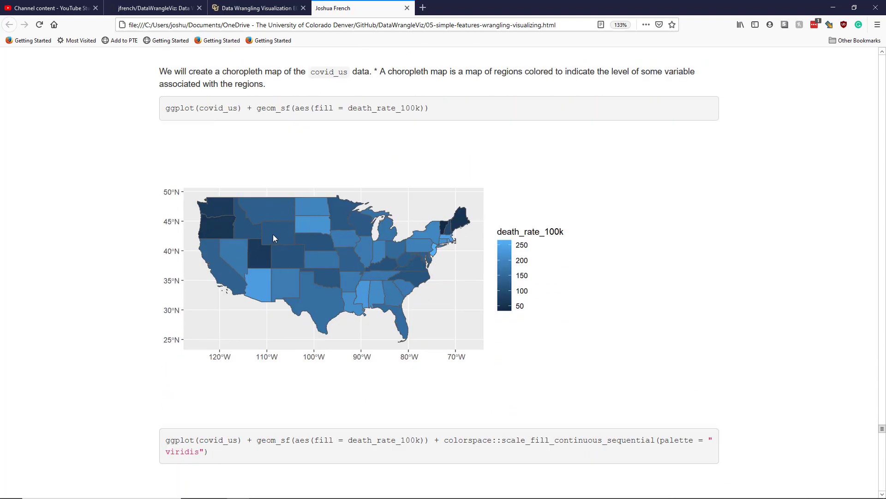
{"action": "mouse_move", "coordinate": [482, 251]}
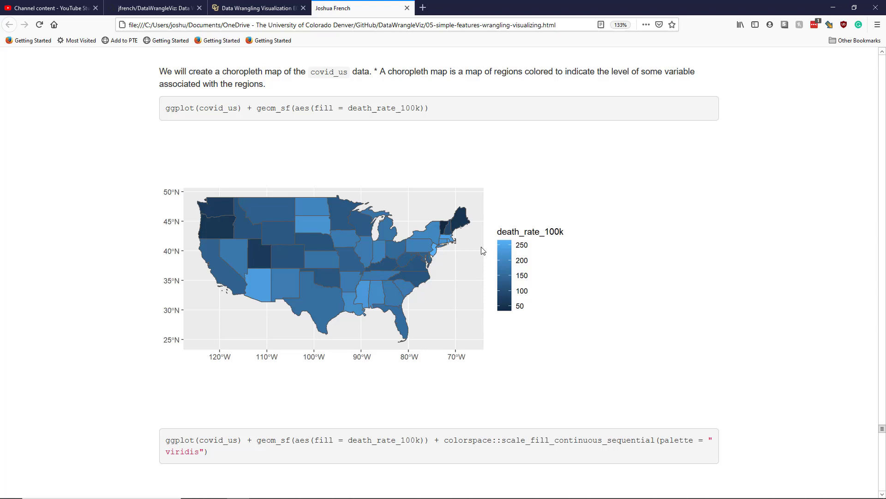
{"action": "mouse_move", "coordinate": [456, 277]}
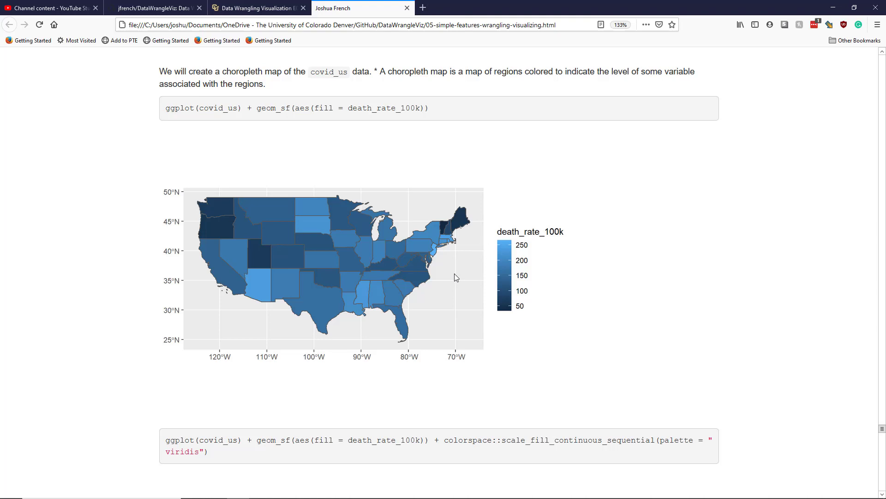
{"action": "scroll", "scroll_direction": "down", "scroll_amount": 3}
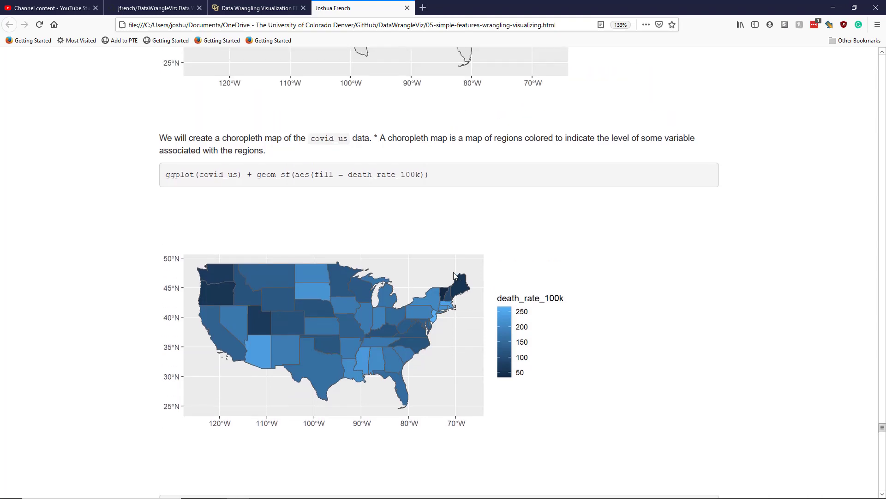
{"action": "mouse_move", "coordinate": [222, 284]}
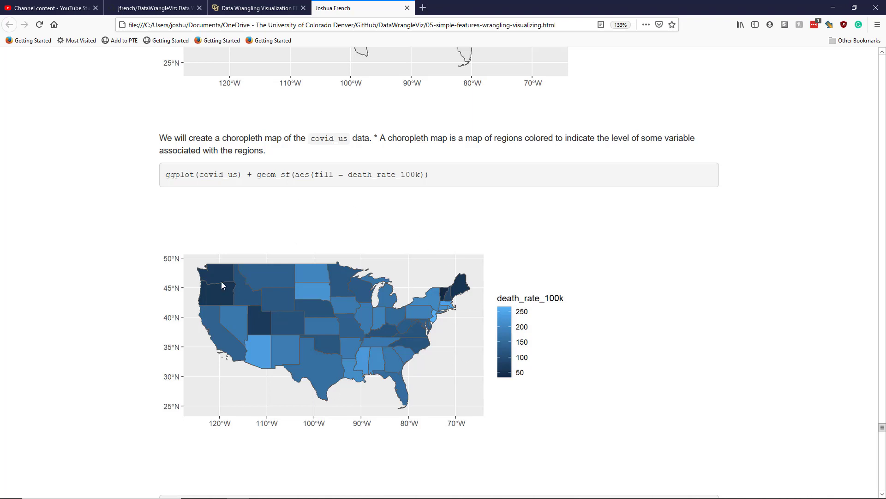
{"action": "mouse_move", "coordinate": [462, 290]}
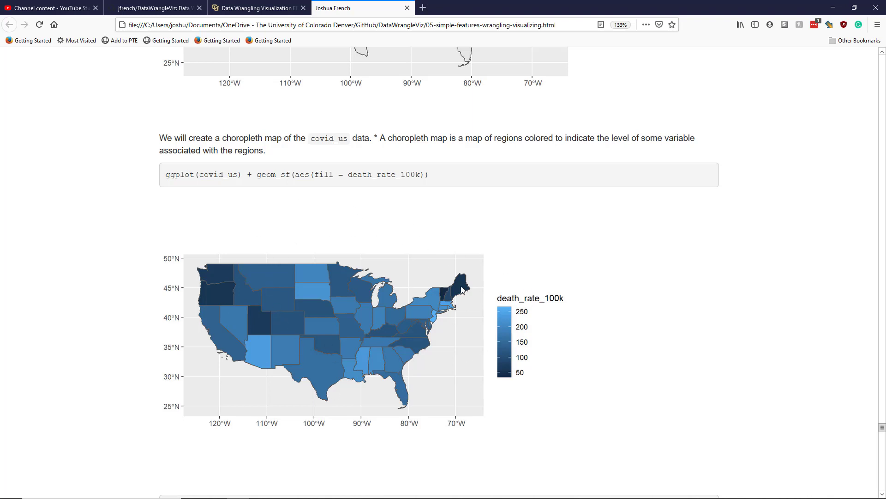
{"action": "mouse_move", "coordinate": [275, 273]}
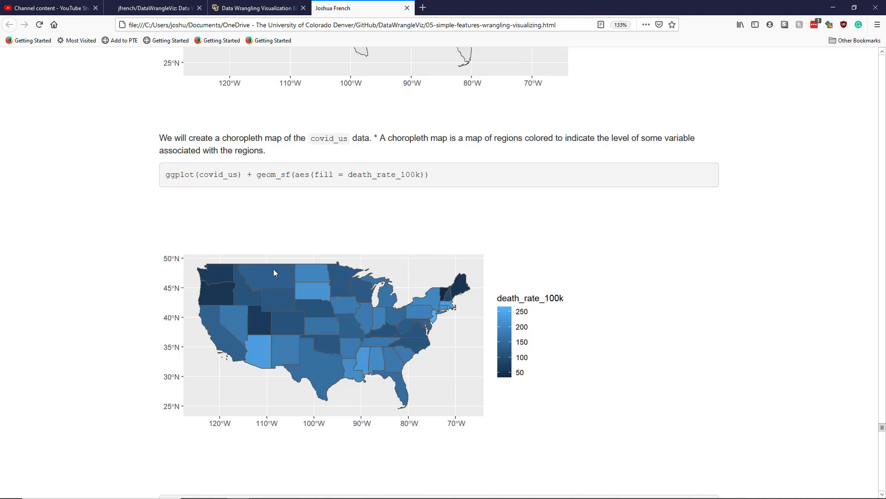
{"action": "mouse_move", "coordinate": [482, 307]}
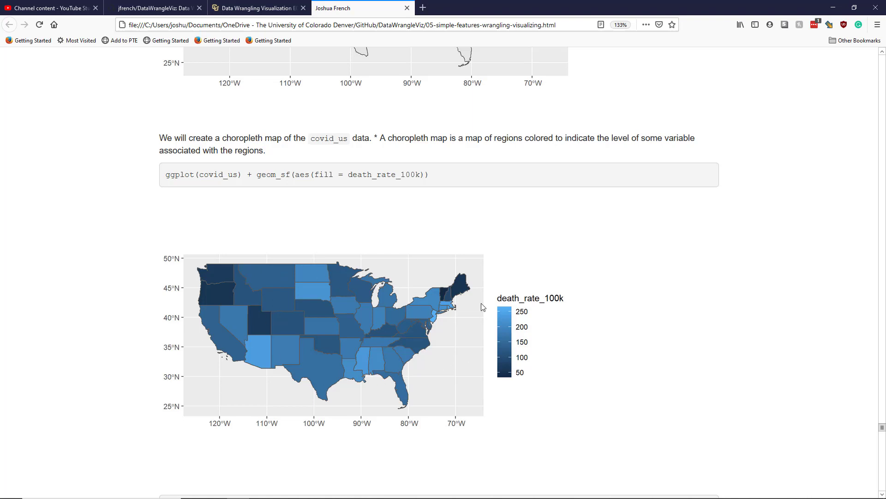
{"action": "mouse_move", "coordinate": [282, 300]}
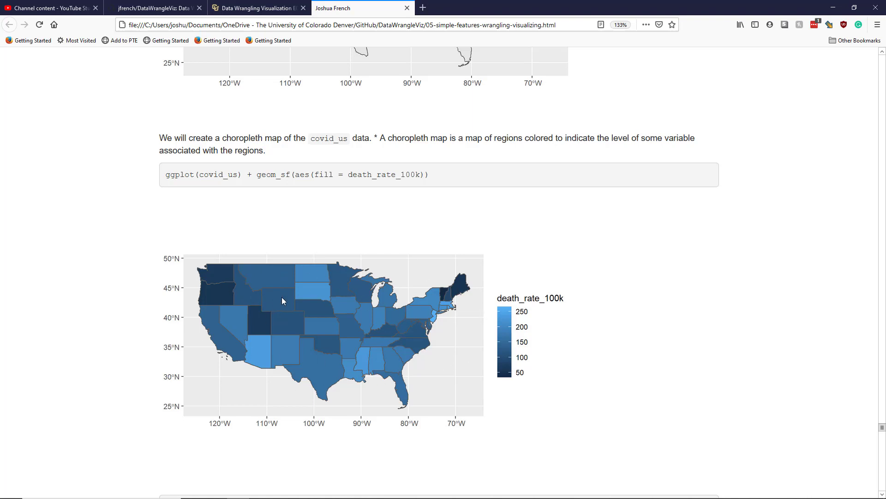
{"action": "mouse_move", "coordinate": [486, 336]}
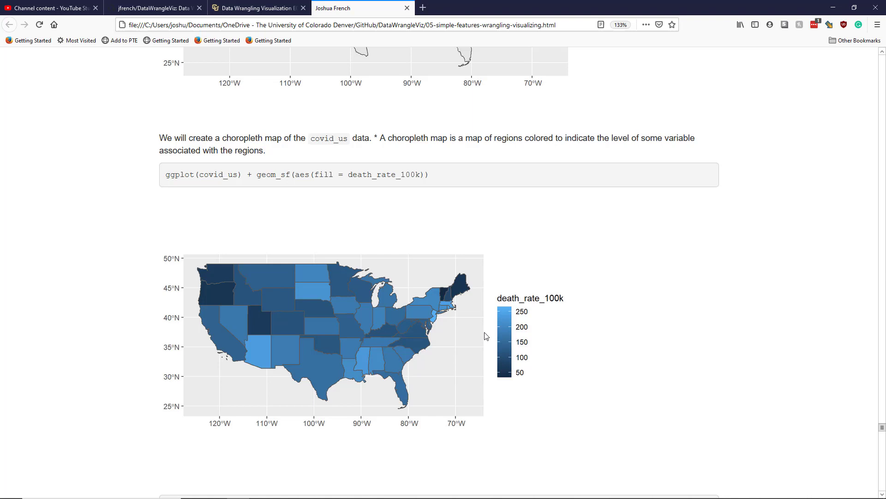
{"action": "mouse_move", "coordinate": [307, 221]}
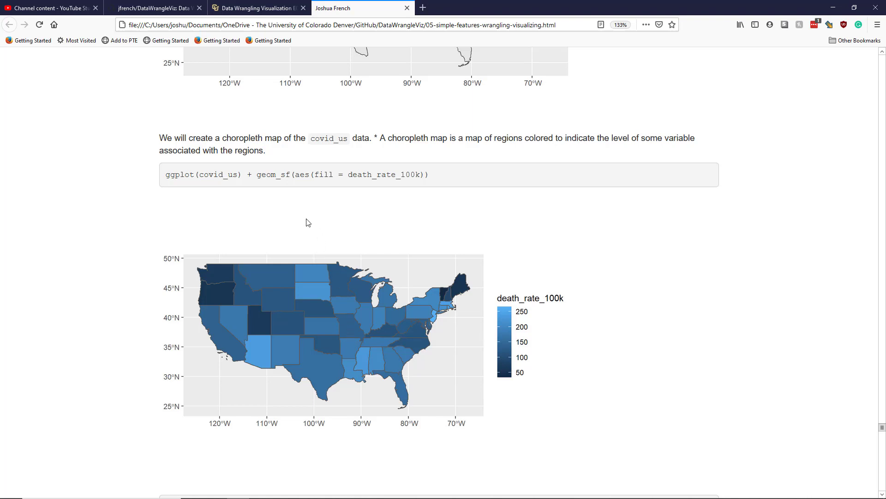
{"action": "mouse_move", "coordinate": [272, 148]}
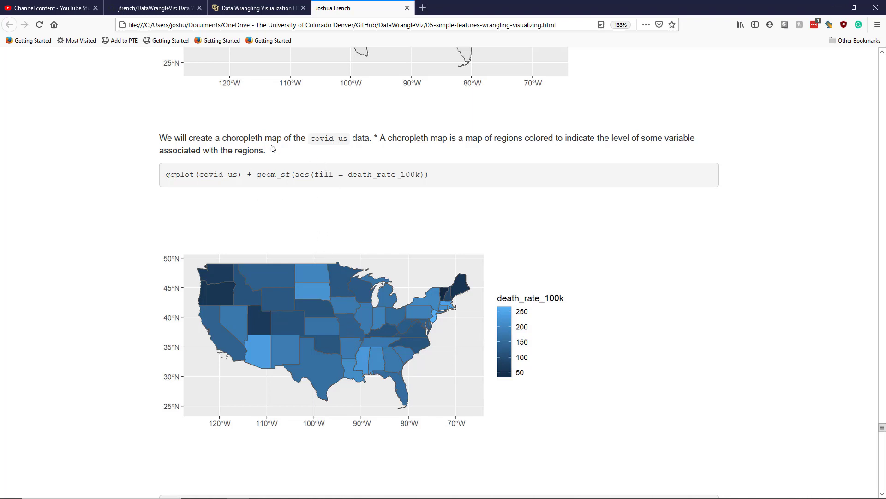
{"action": "mouse_move", "coordinate": [240, 148]}
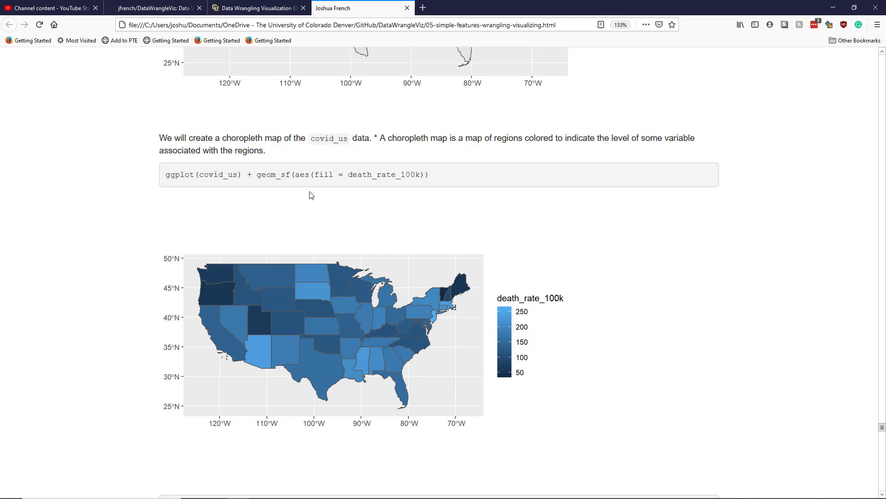
{"action": "double_click", "coordinate": [382, 174]}
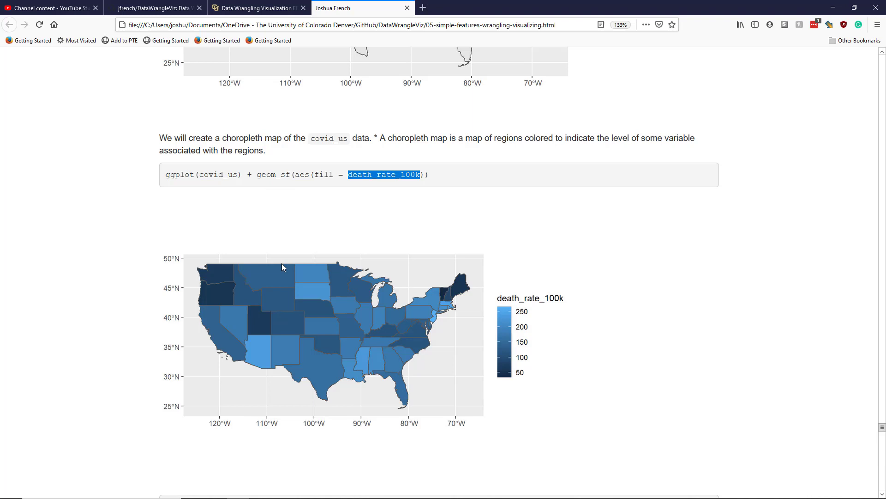
{"action": "mouse_move", "coordinate": [521, 355]}
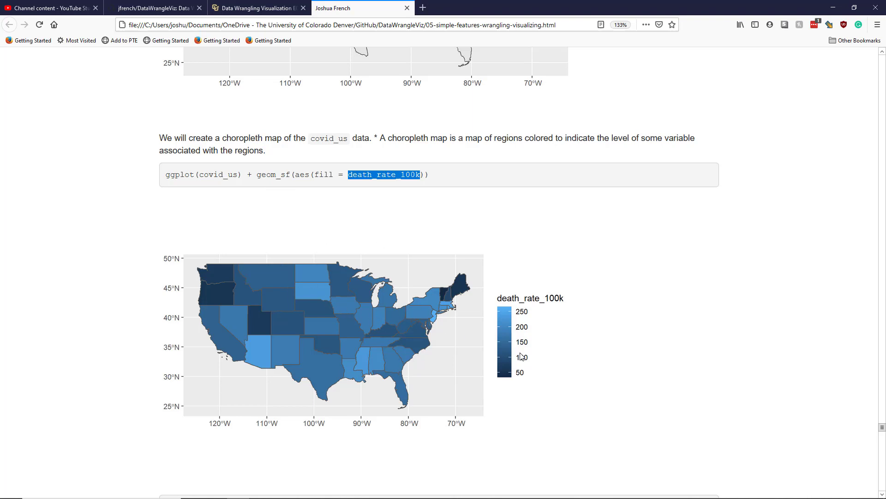
{"action": "mouse_move", "coordinate": [495, 307]}
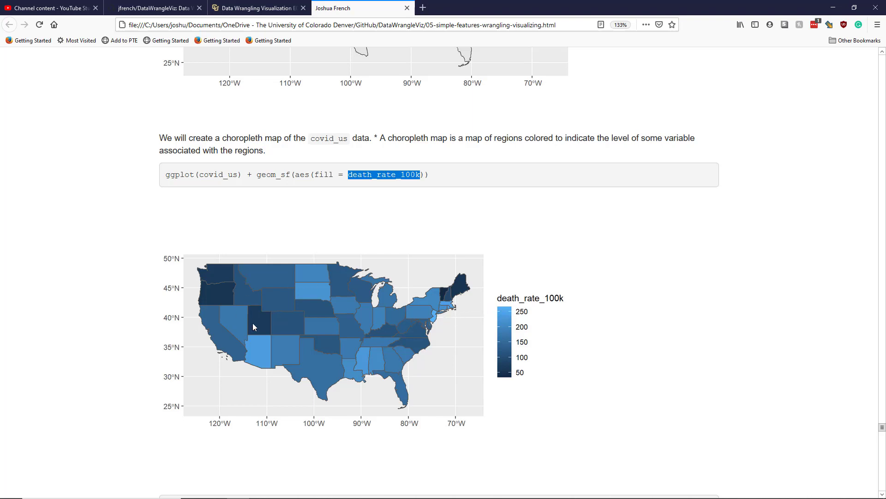
{"action": "mouse_move", "coordinate": [255, 286]}
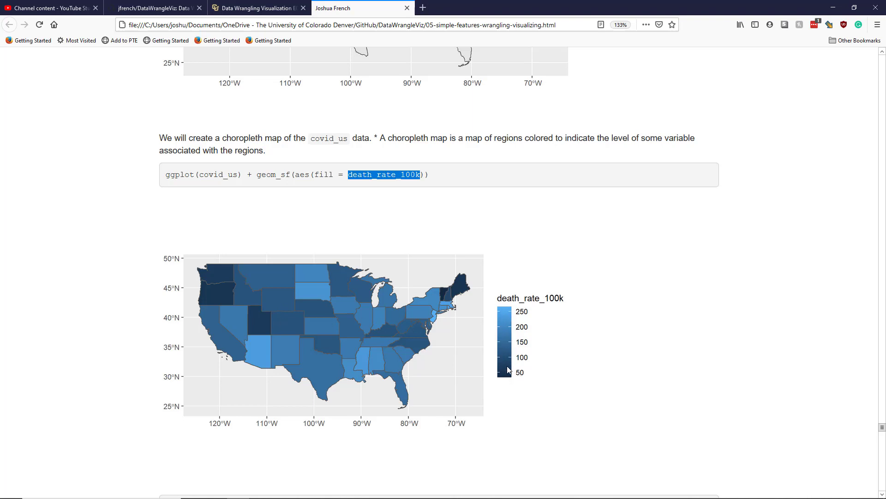
{"action": "mouse_move", "coordinate": [515, 376]}
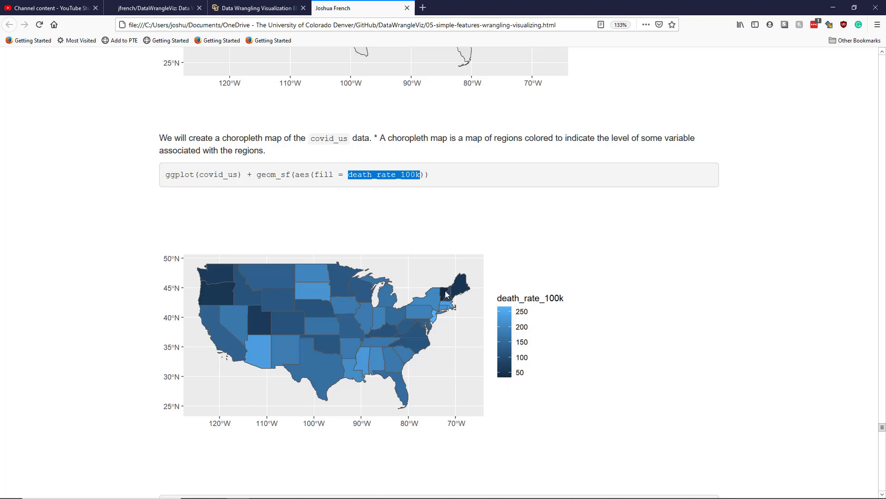
{"action": "mouse_move", "coordinate": [448, 290]}
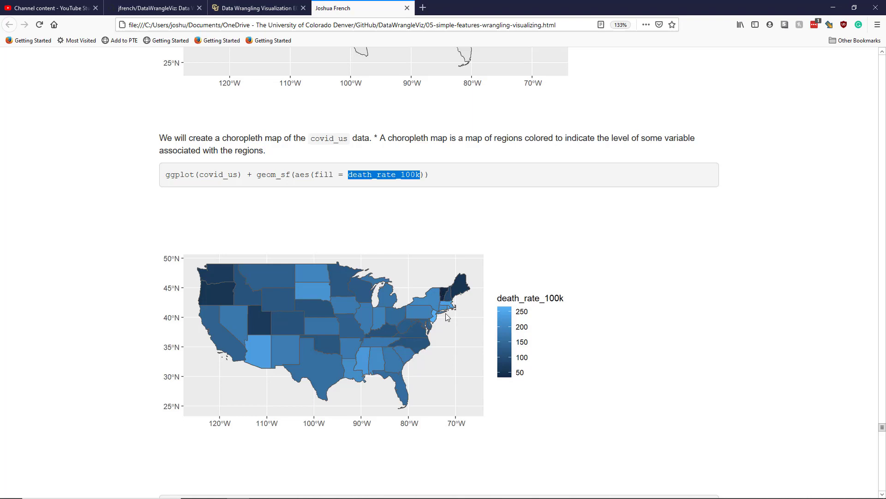
{"action": "mouse_move", "coordinate": [441, 320]}
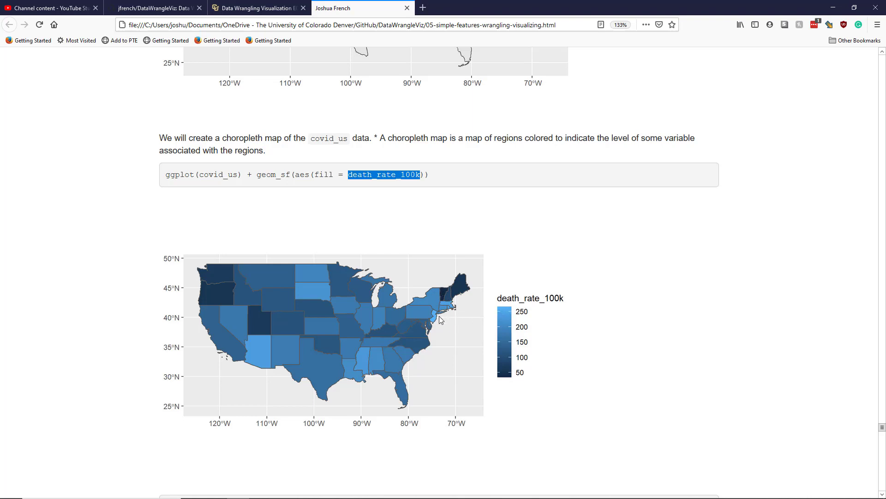
{"action": "mouse_move", "coordinate": [433, 312]}
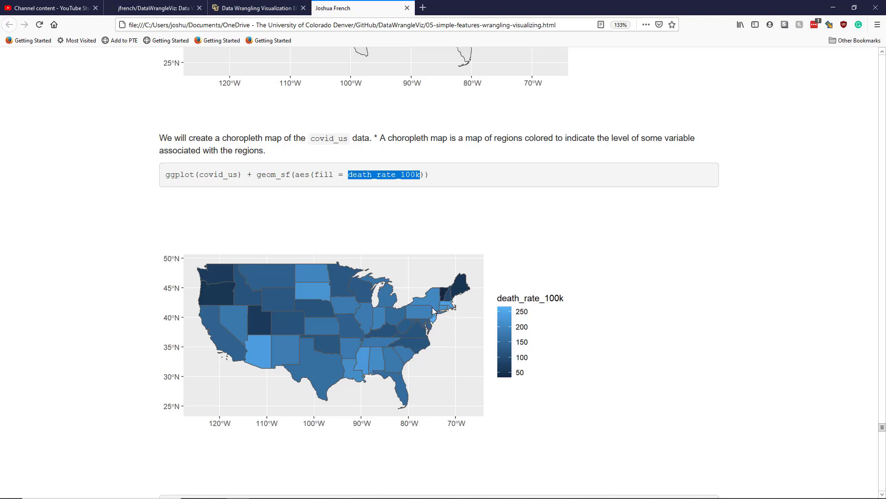
{"action": "mouse_move", "coordinate": [428, 322]}
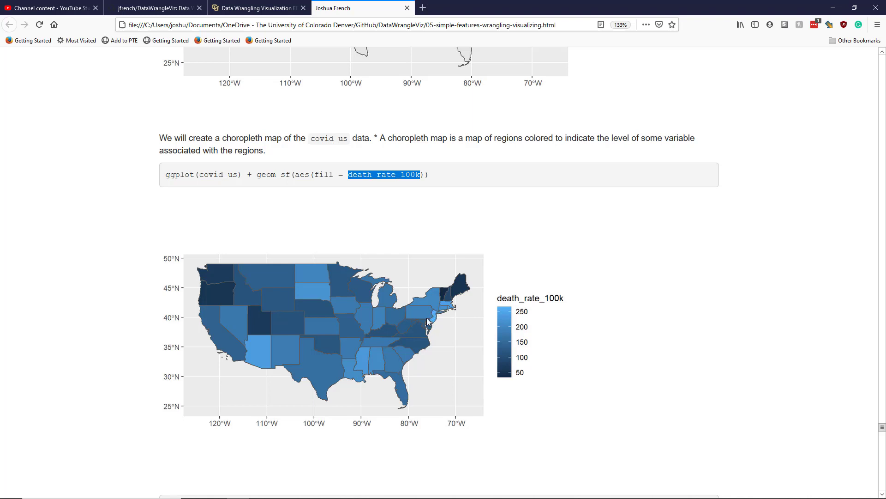
{"action": "mouse_move", "coordinate": [440, 315]}
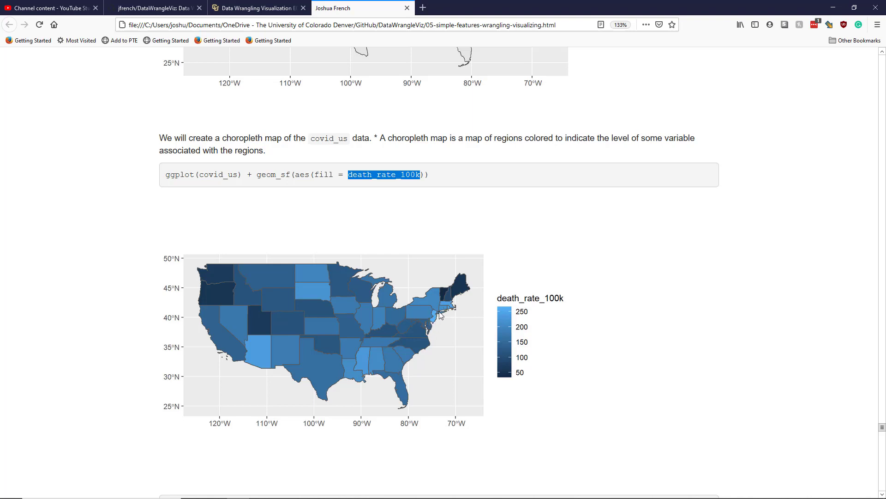
{"action": "mouse_move", "coordinate": [357, 333]}
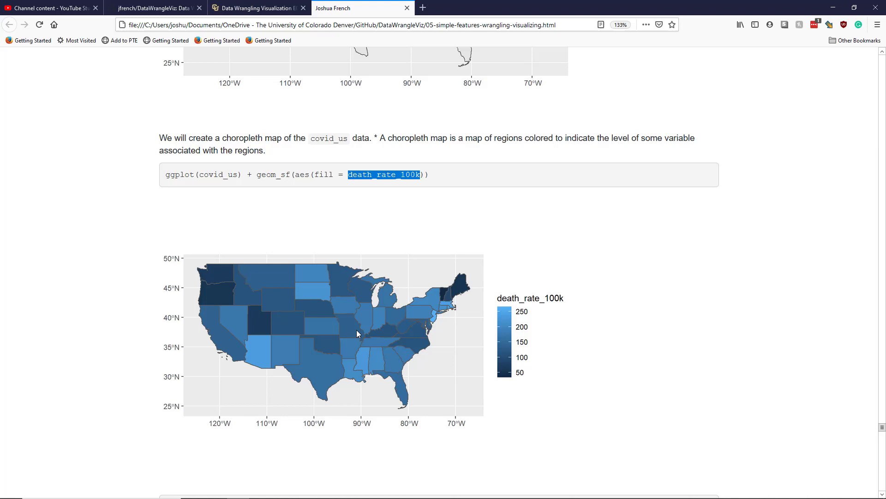
{"action": "mouse_move", "coordinate": [437, 325]}
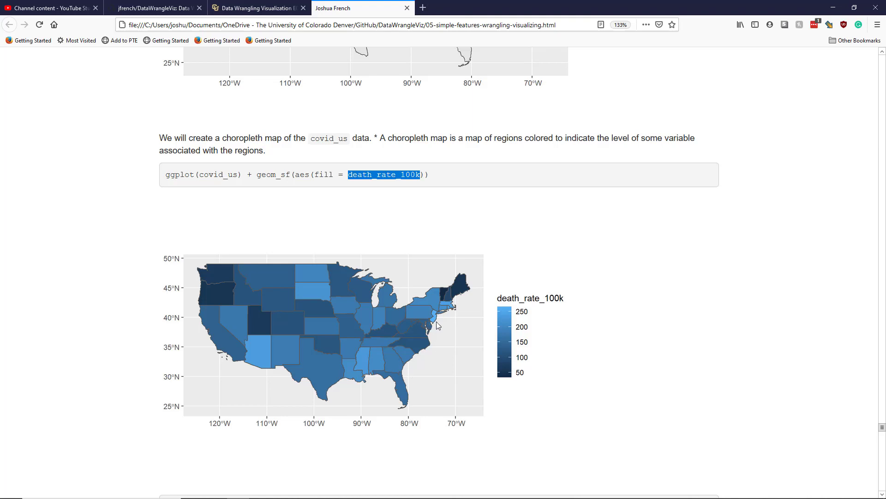
{"action": "scroll", "scroll_direction": "down", "scroll_amount": 3}
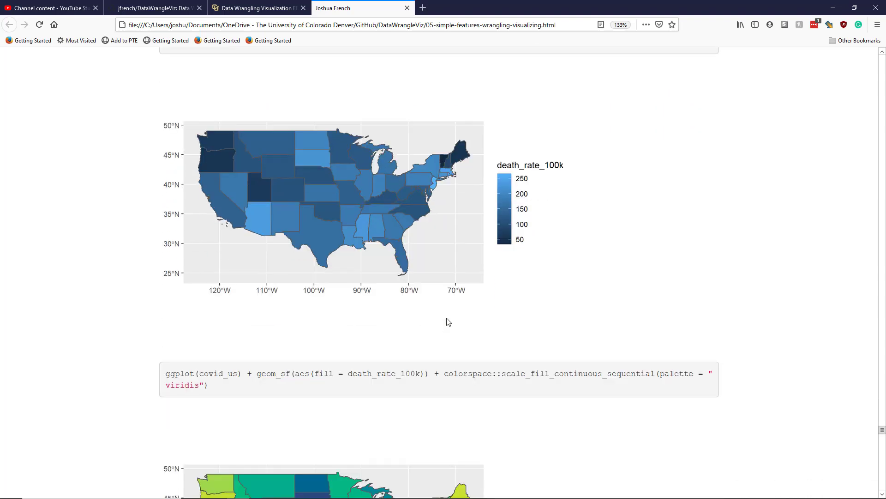
{"action": "scroll", "scroll_direction": "down", "scroll_amount": 3}
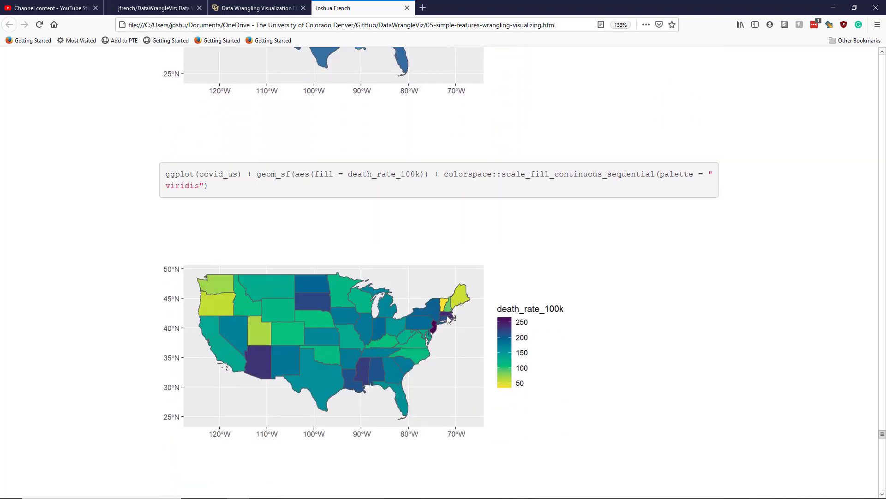
{"action": "mouse_move", "coordinate": [412, 261]}
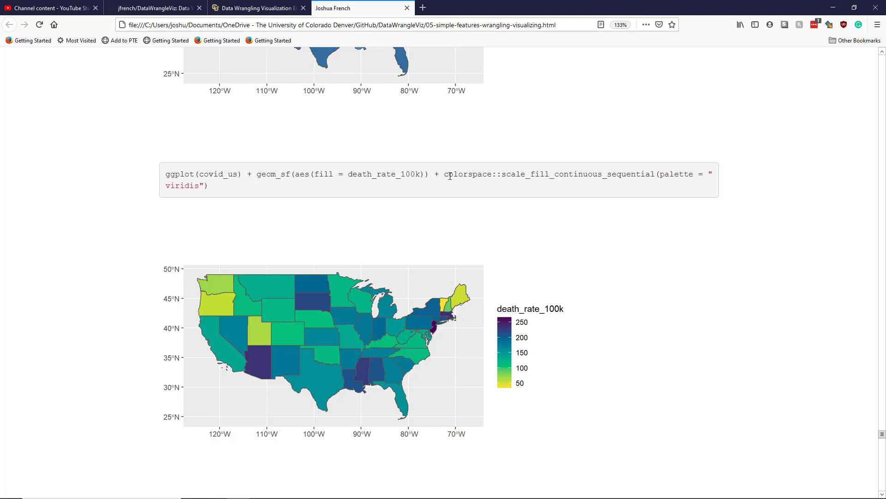
{"action": "mouse_move", "coordinate": [285, 166]}
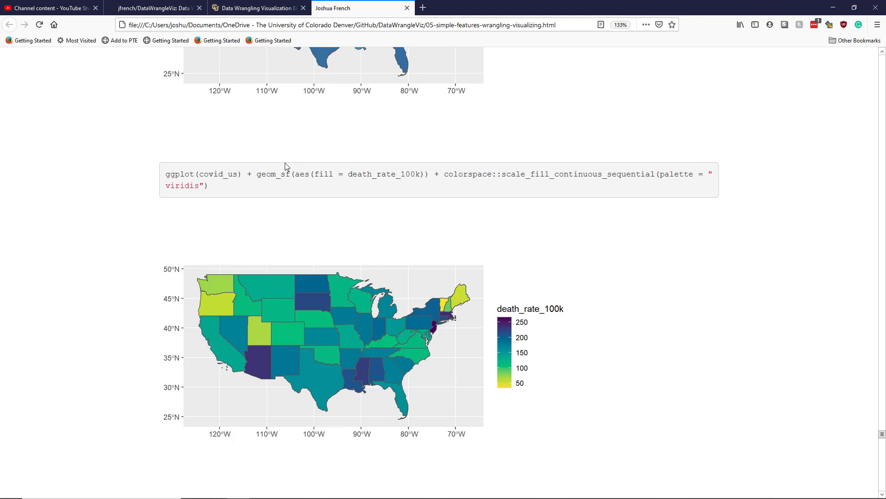
{"action": "mouse_move", "coordinate": [475, 172]}
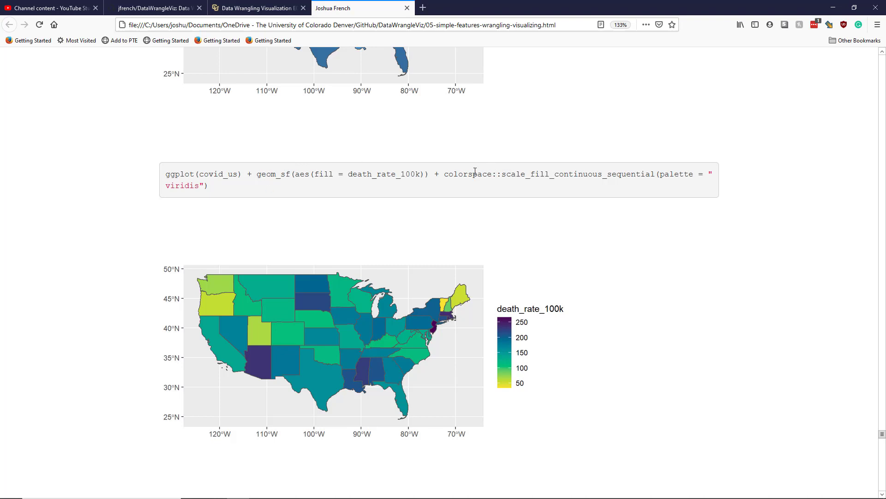
{"action": "double_click", "coordinate": [469, 174]}
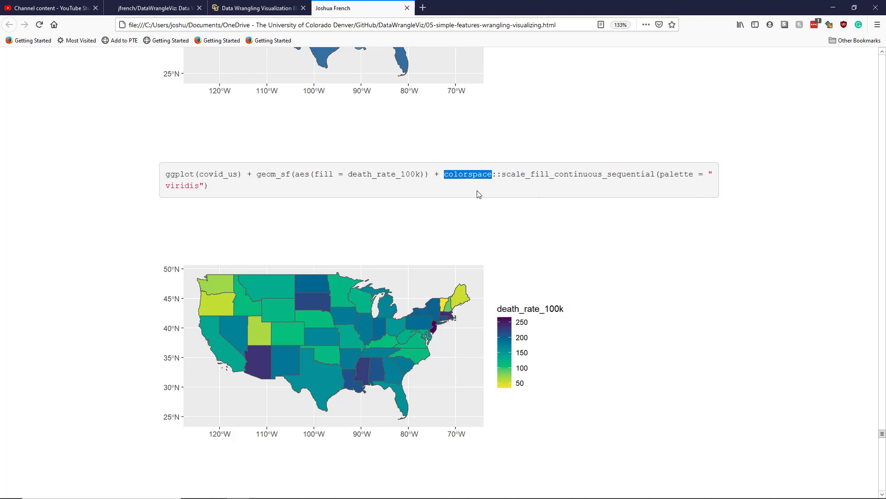
{"action": "mouse_move", "coordinate": [478, 186]}
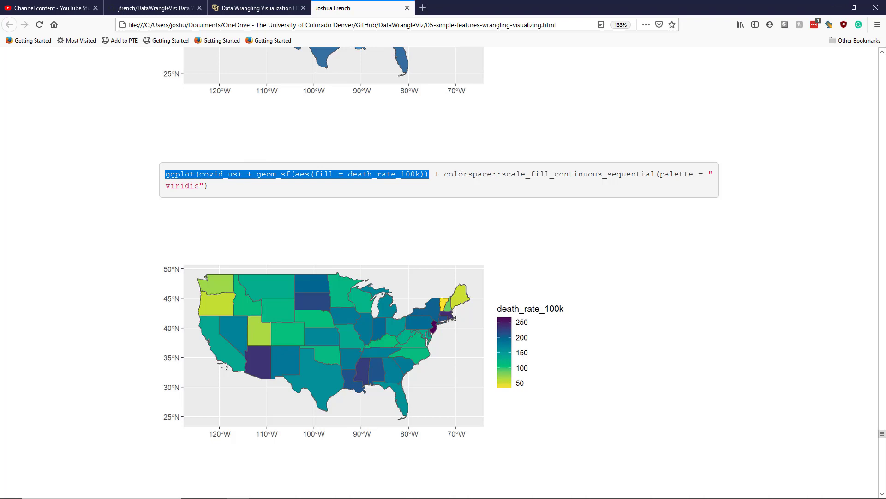
{"action": "left_click_drag", "start_coordinate": [446, 173], "coordinate": [517, 173]}
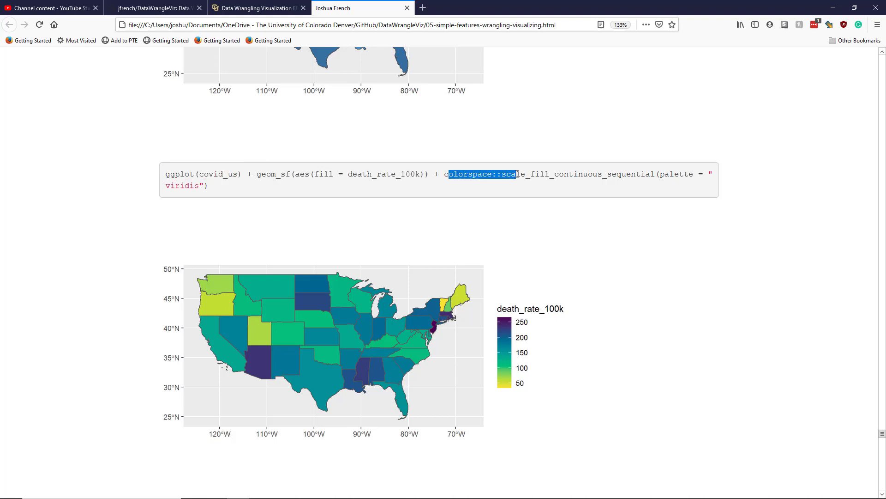
{"action": "left_click", "coordinate": [534, 174]}
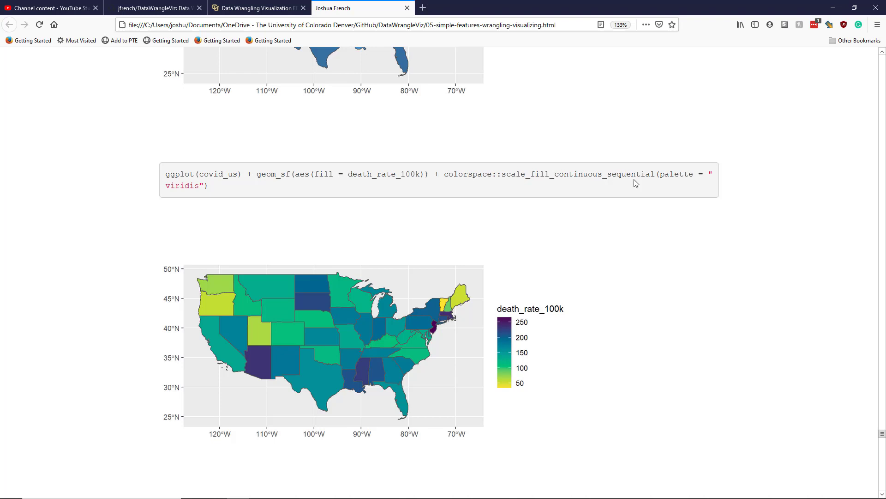
{"action": "mouse_move", "coordinate": [467, 172]}
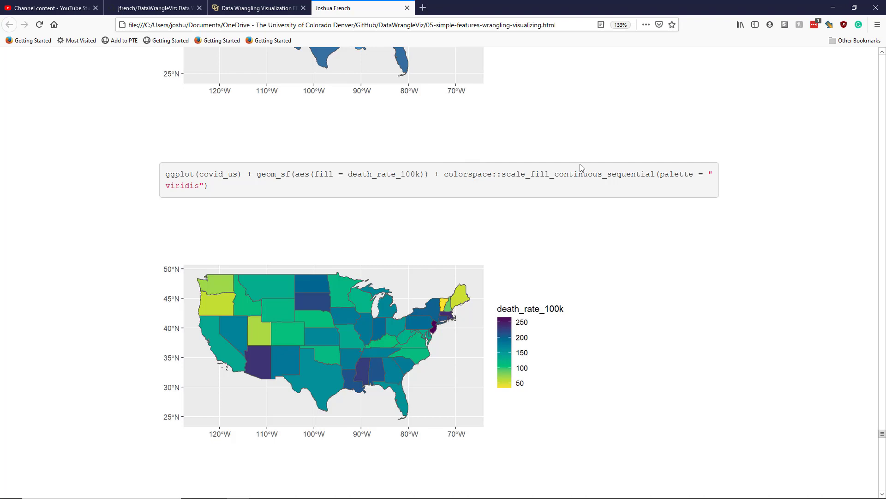
{"action": "mouse_move", "coordinate": [496, 193]}
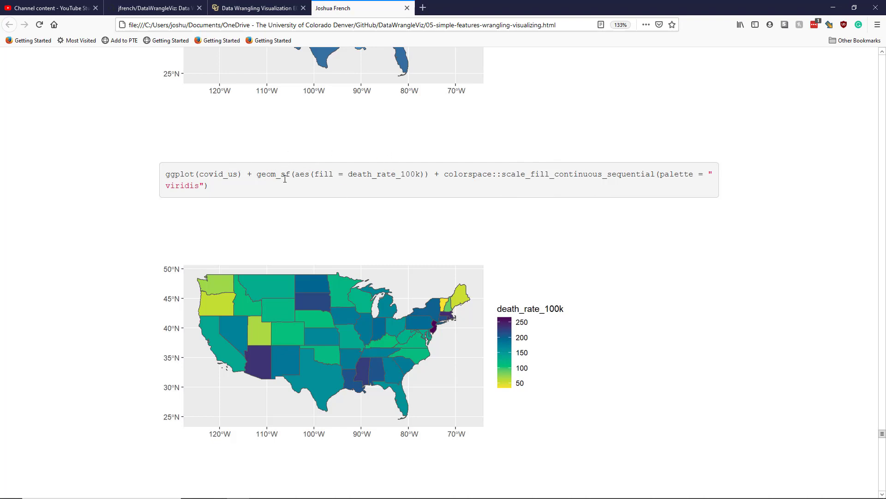
{"action": "mouse_move", "coordinate": [291, 167]}
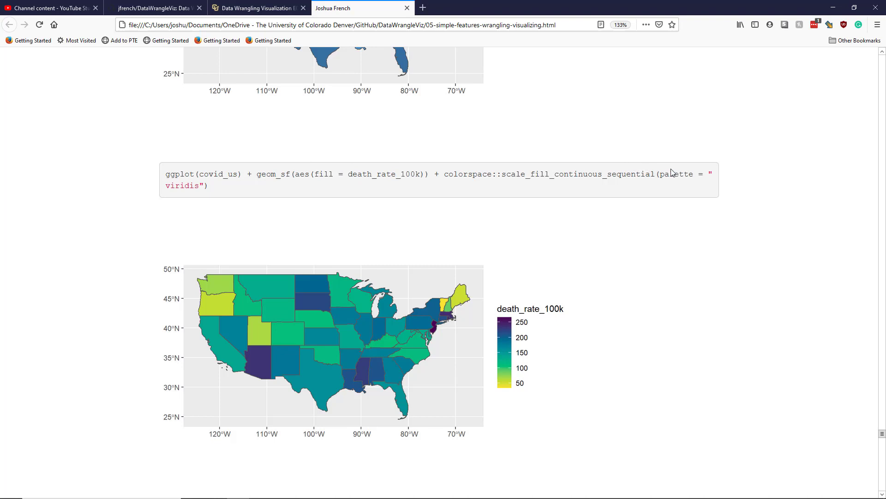
{"action": "mouse_move", "coordinate": [674, 174]}
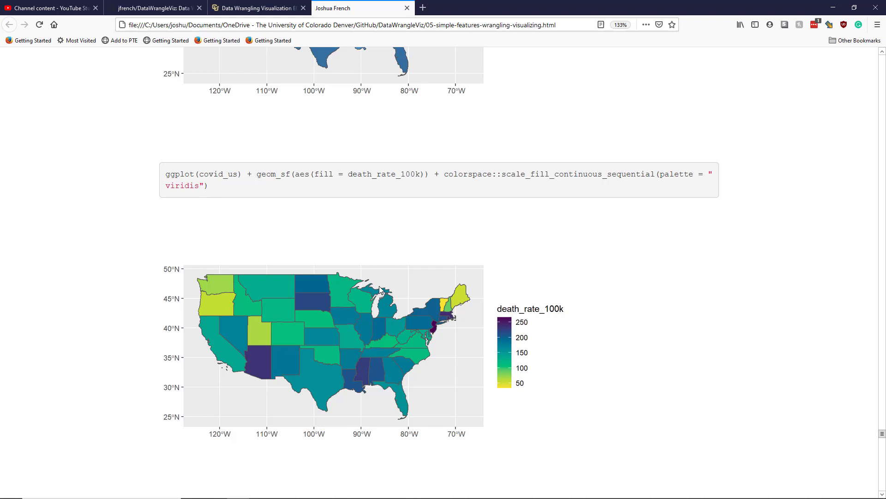
{"action": "mouse_move", "coordinate": [353, 203]}
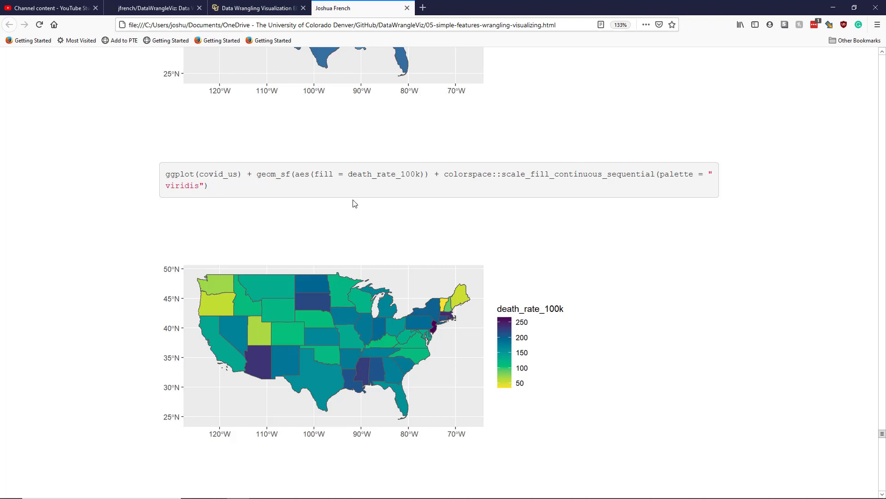
{"action": "mouse_move", "coordinate": [449, 279]}
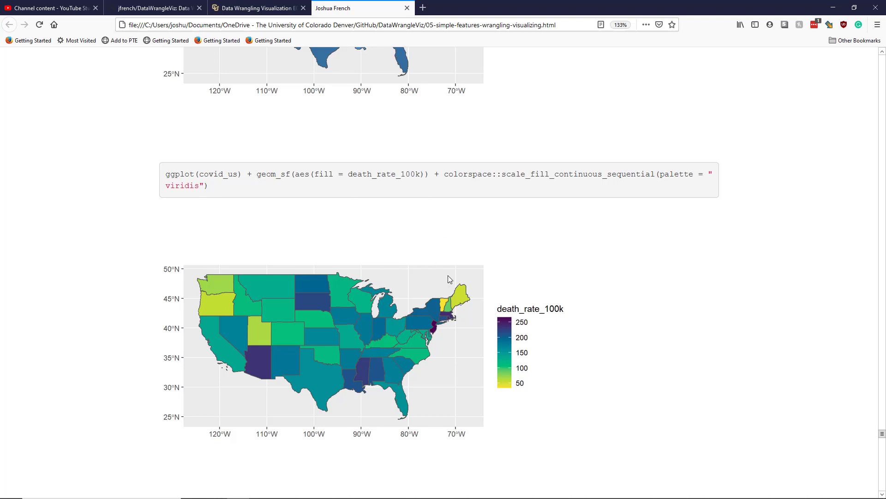
{"action": "mouse_move", "coordinate": [519, 346]}
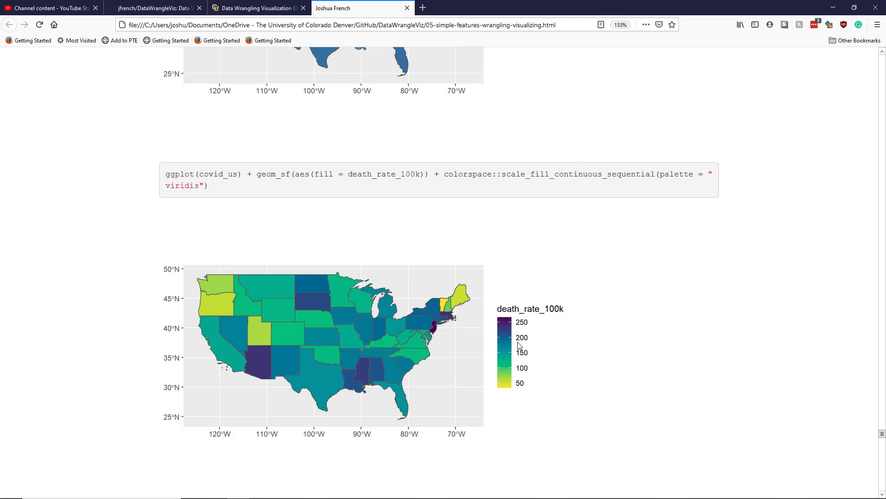
{"action": "mouse_move", "coordinate": [300, 266]}
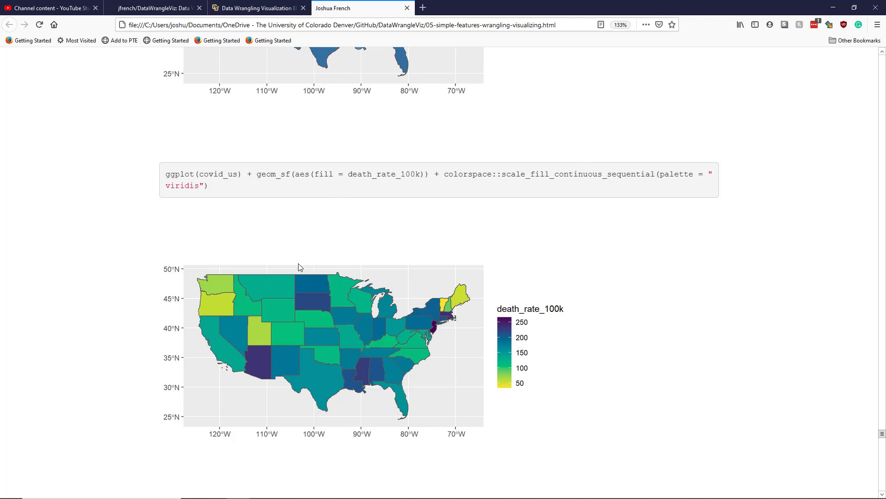
{"action": "mouse_move", "coordinate": [519, 314]}
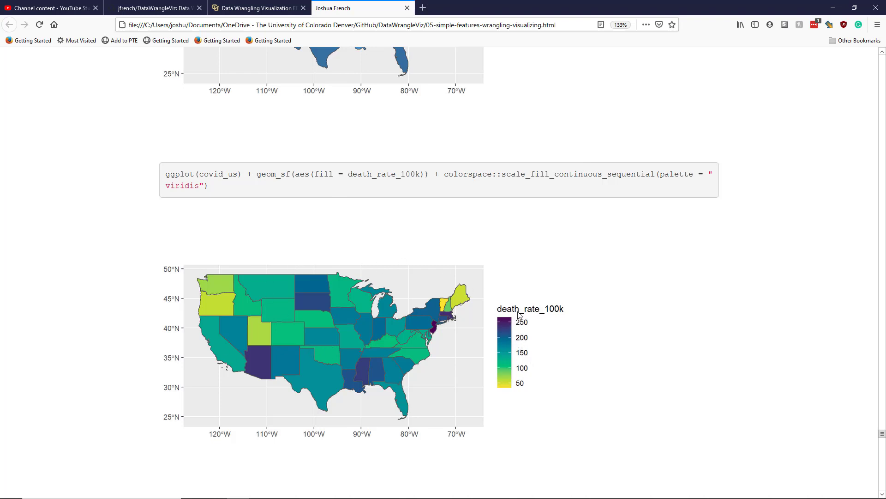
{"action": "mouse_move", "coordinate": [229, 196]}
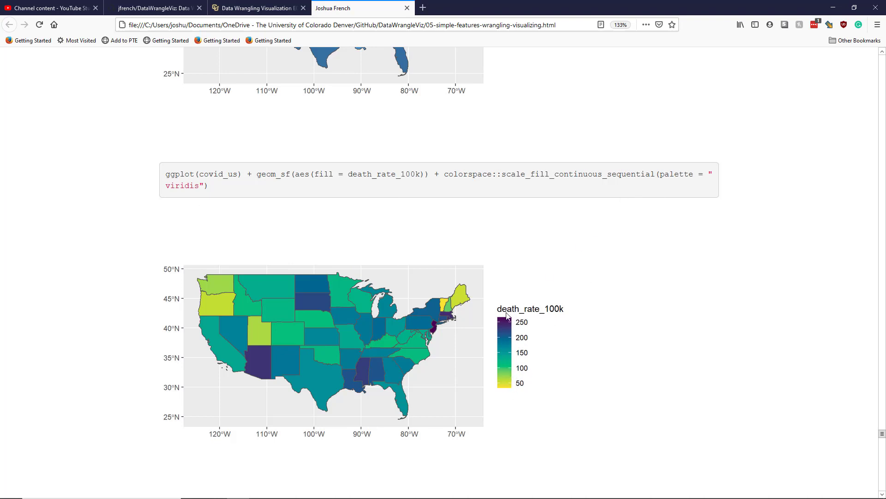
{"action": "mouse_move", "coordinate": [508, 387]}
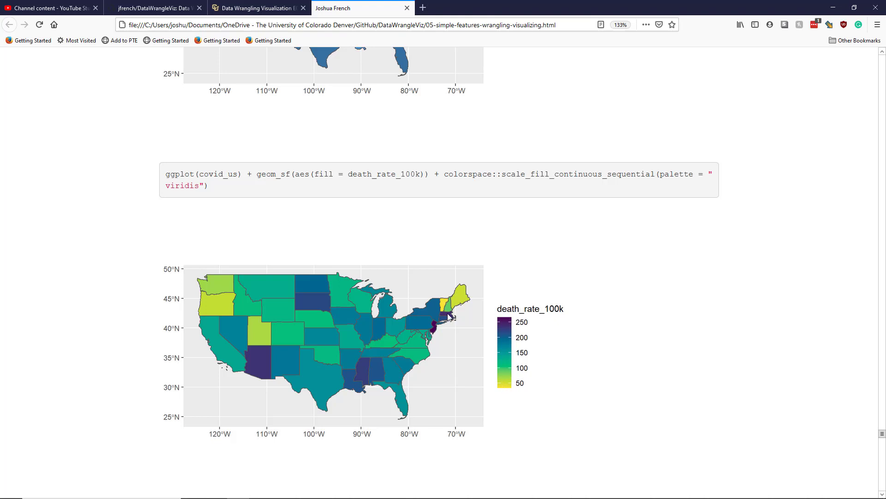
{"action": "mouse_move", "coordinate": [492, 320]}
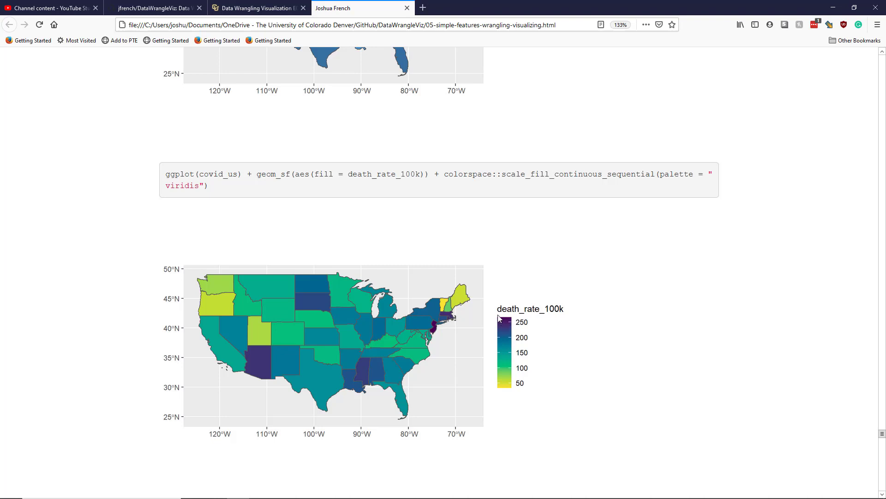
{"action": "mouse_move", "coordinate": [440, 327]}
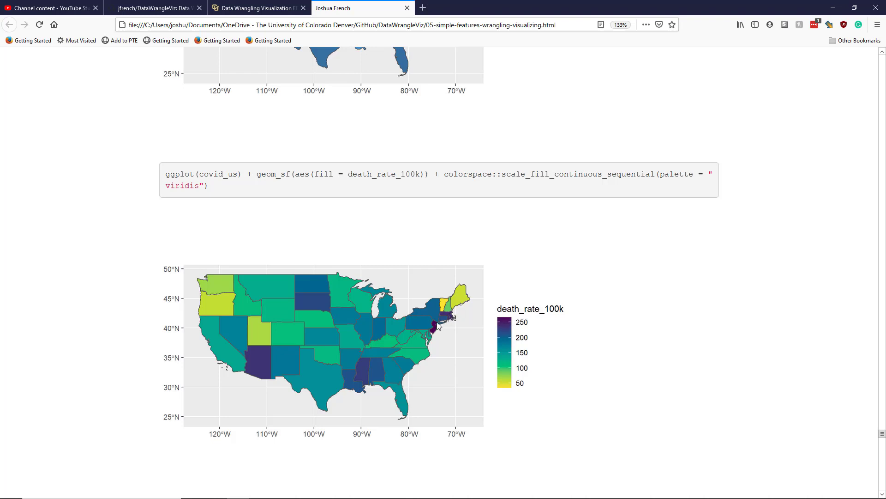
{"action": "mouse_move", "coordinate": [437, 328]}
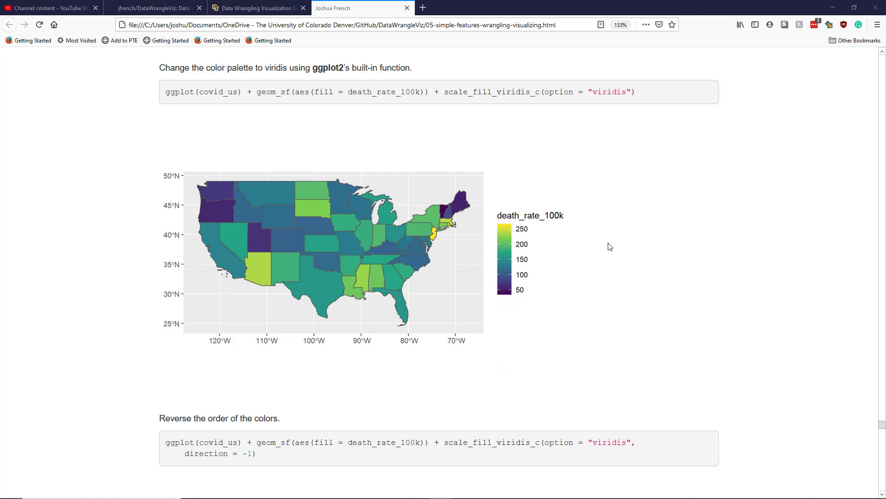
{"action": "mouse_move", "coordinate": [195, 115]}
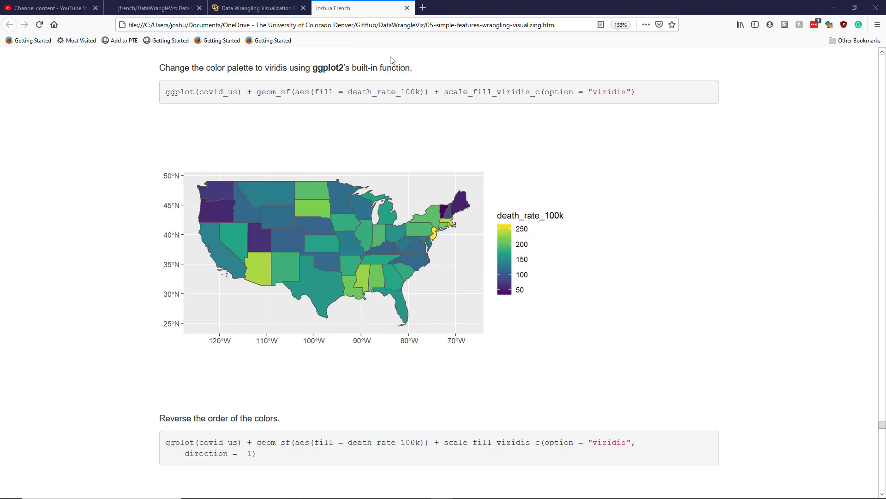
{"action": "mouse_move", "coordinate": [390, 60]}
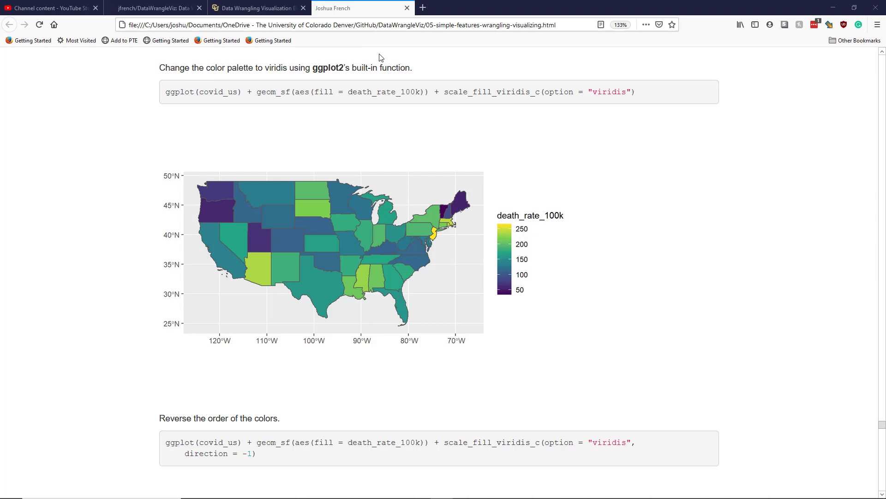
{"action": "mouse_move", "coordinate": [310, 86]}
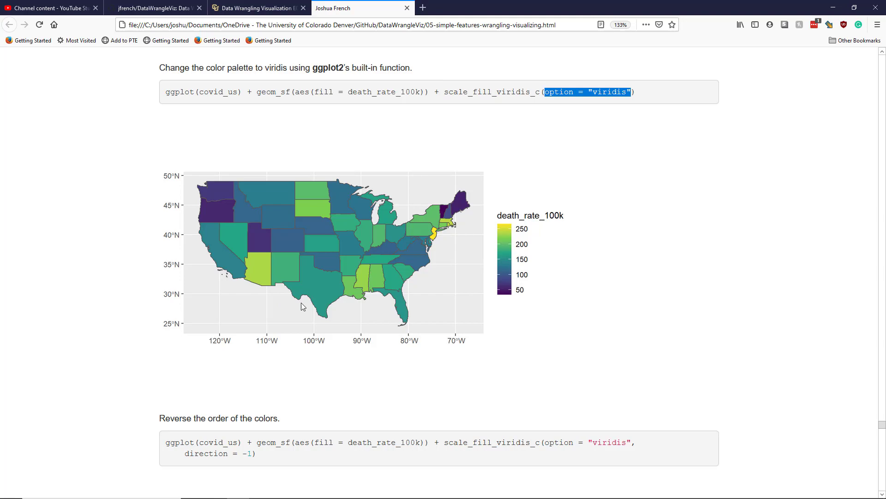
Step: Scroll to the scale_fill_viridis_c map and the 'Reverse the order of the colors' direction = -1 example
{"action": "scroll", "scroll_direction": "down", "scroll_amount": 3}
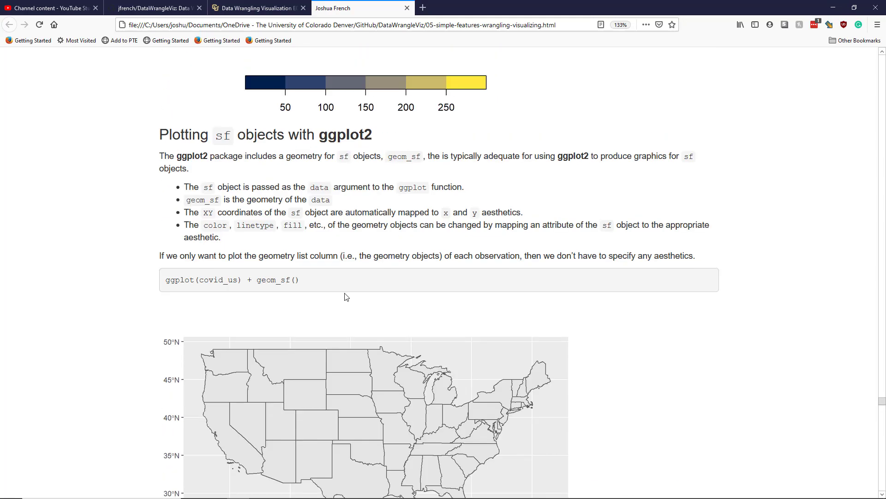
{"action": "scroll", "scroll_direction": "down", "scroll_amount": 3}
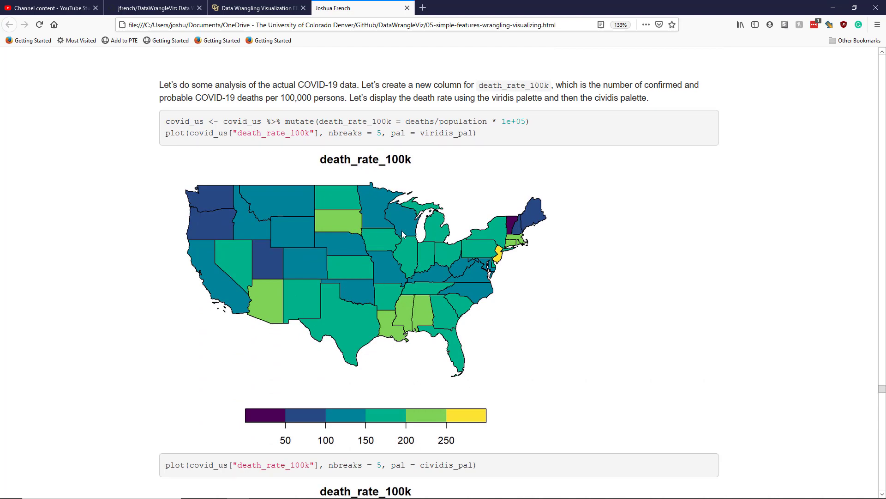
{"action": "scroll", "scroll_direction": "down", "scroll_amount": 3}
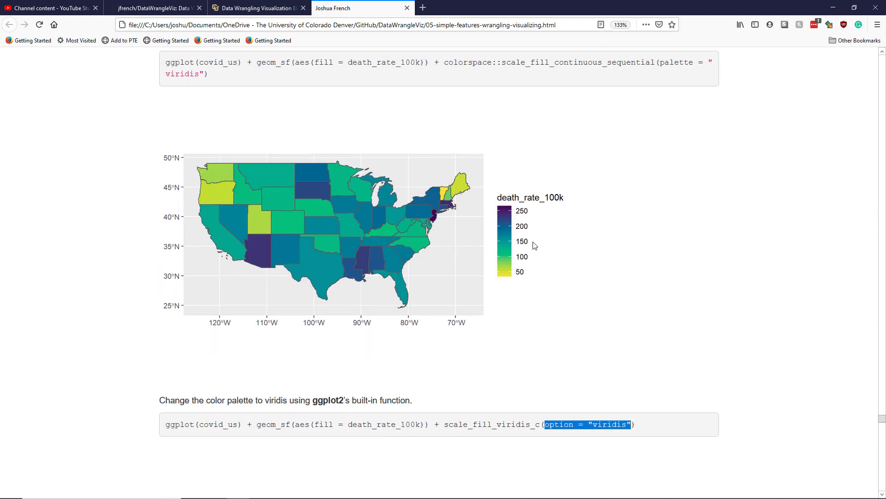
{"action": "mouse_move", "coordinate": [490, 234]}
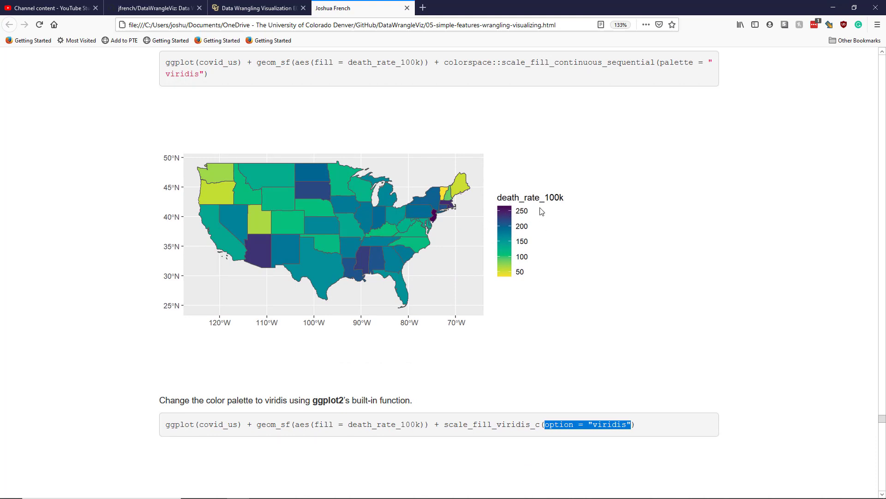
{"action": "scroll", "scroll_direction": "down", "scroll_amount": 3}
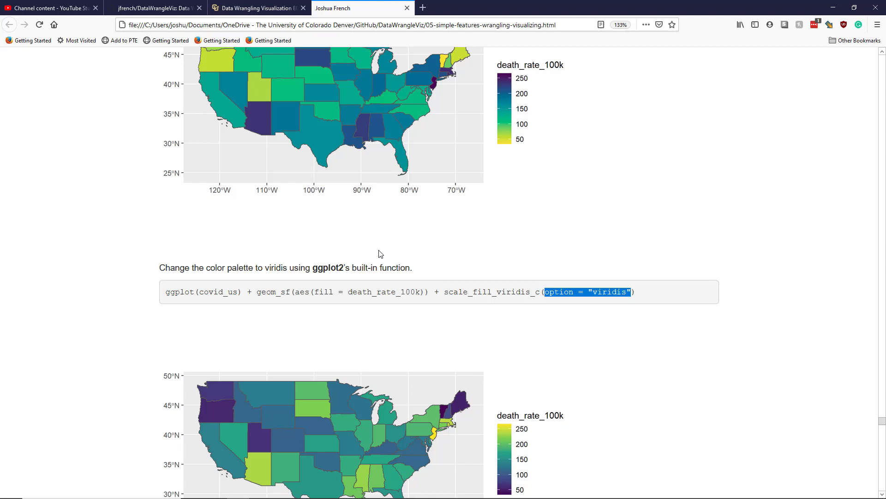
{"action": "scroll", "scroll_direction": "down", "scroll_amount": 3}
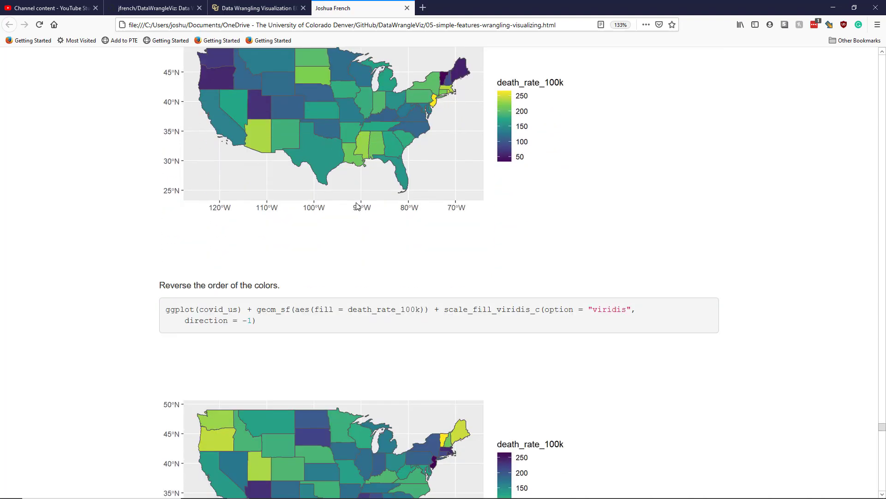
{"action": "scroll", "scroll_direction": "down", "scroll_amount": 3}
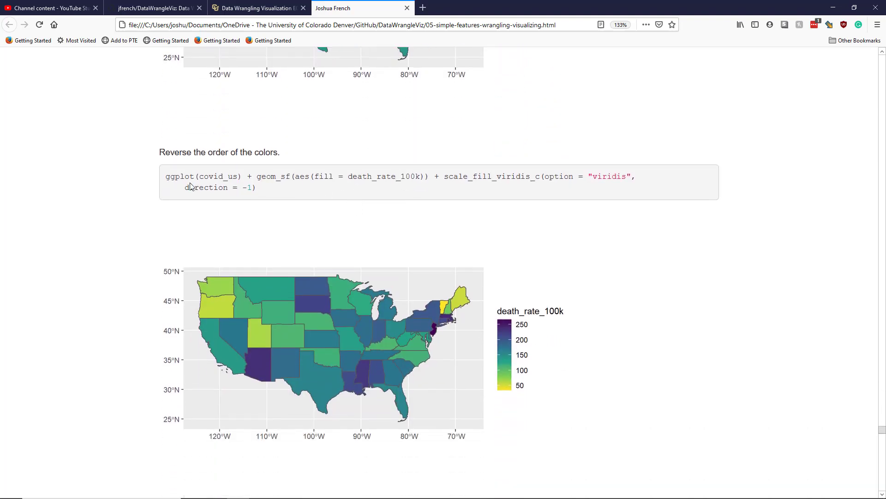
{"action": "left_click_drag", "start_coordinate": [184, 187], "coordinate": [253, 187]}
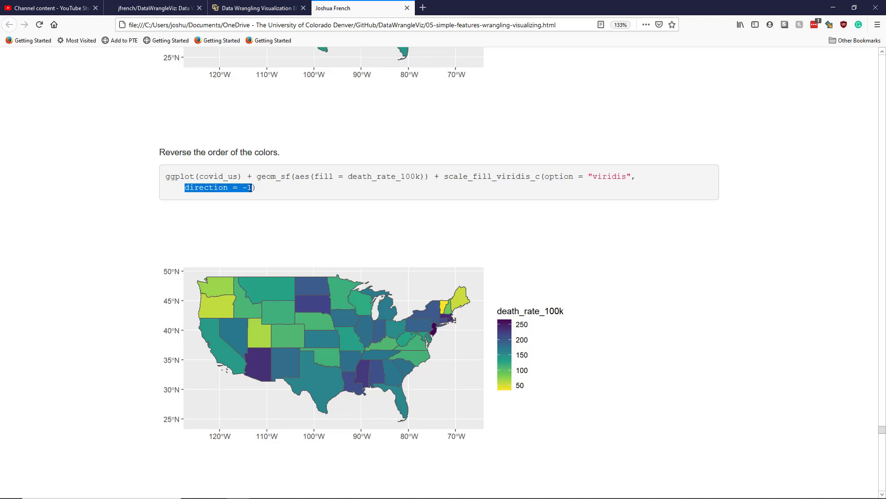
{"action": "mouse_move", "coordinate": [513, 335]}
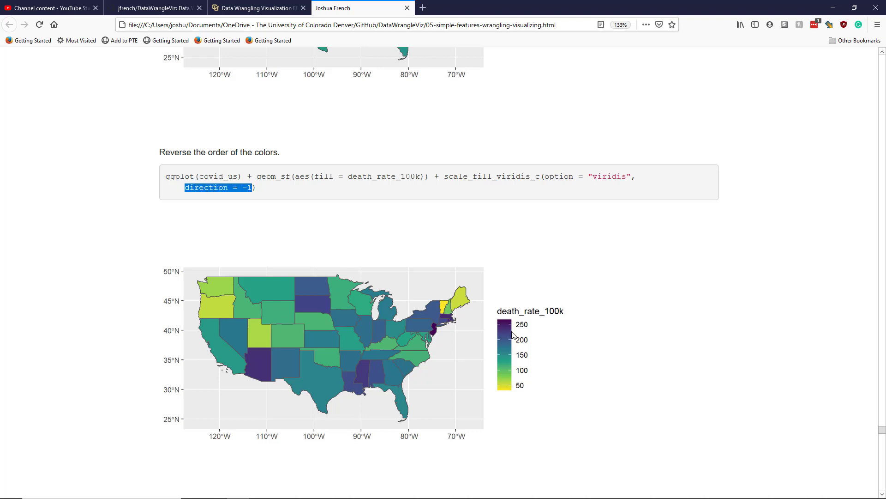
{"action": "scroll", "scroll_direction": "down", "scroll_amount": 3}
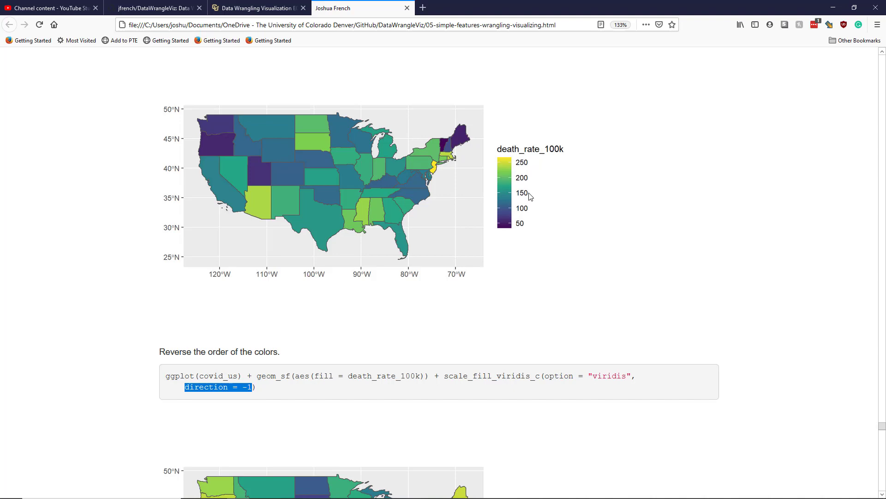
{"action": "scroll", "scroll_direction": "down", "scroll_amount": 3}
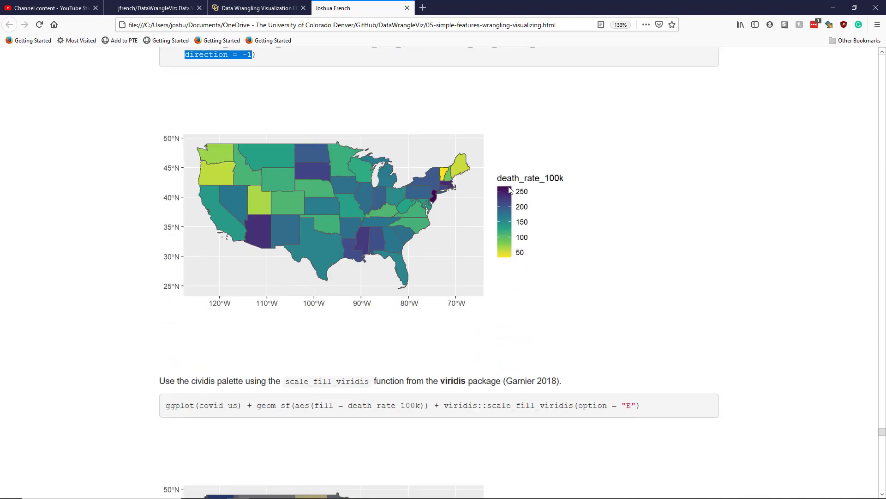
{"action": "mouse_move", "coordinate": [330, 165]}
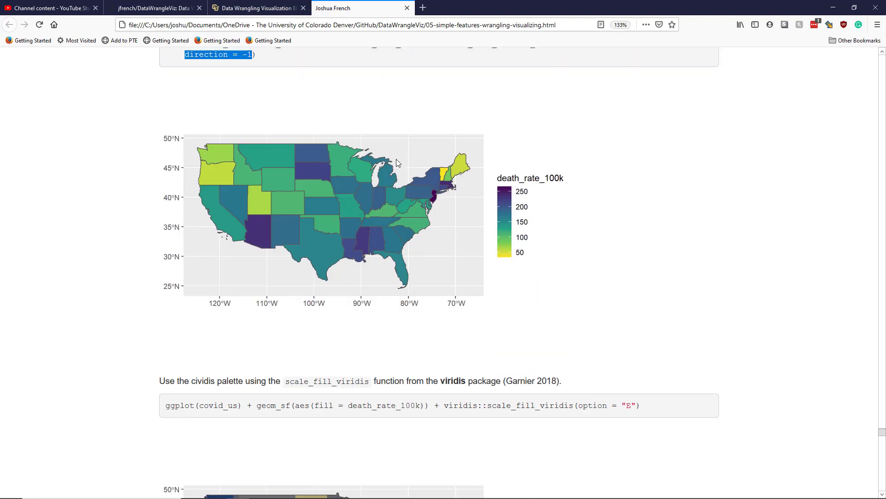
Step: Scroll down toward the cividis palette example below the reversed viridis map
{"action": "scroll", "scroll_direction": "down", "scroll_amount": 3}
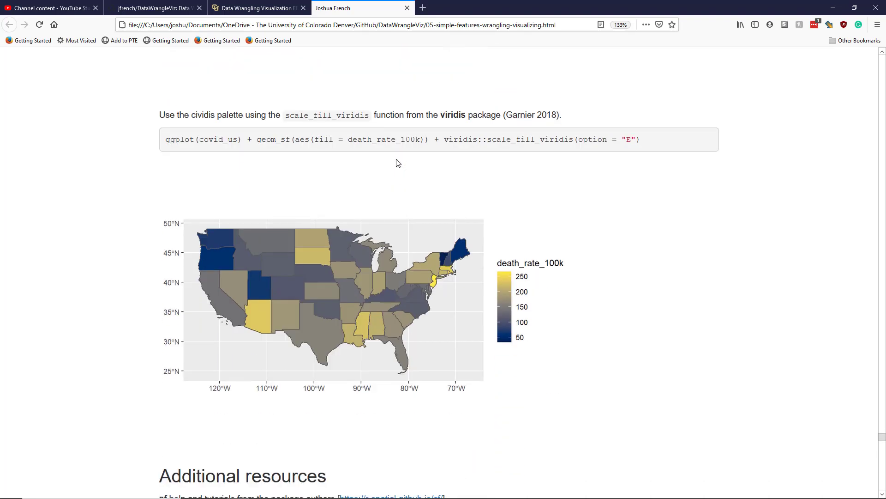
{"action": "scroll", "scroll_direction": "down", "scroll_amount": 3}
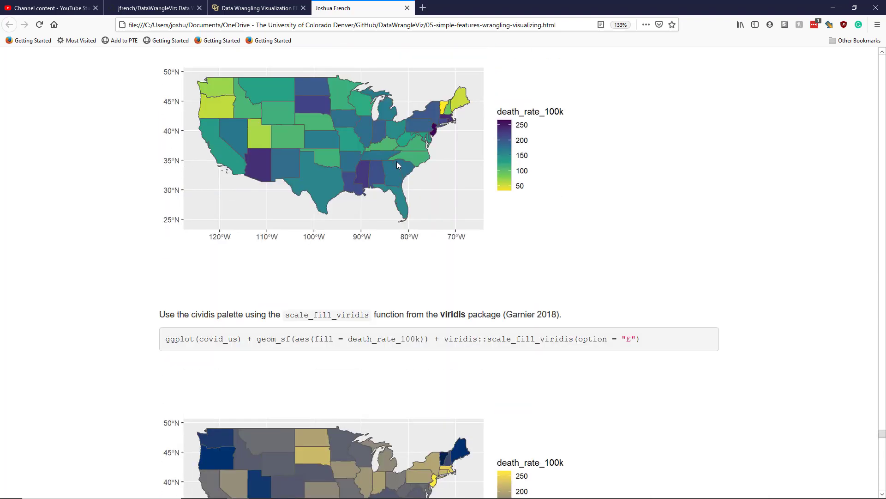
{"action": "mouse_move", "coordinate": [332, 250]}
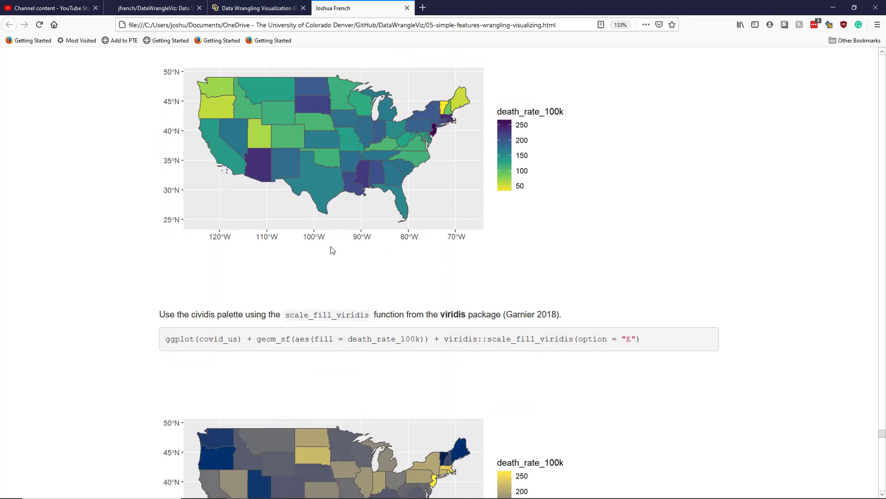
{"action": "mouse_move", "coordinate": [463, 171]}
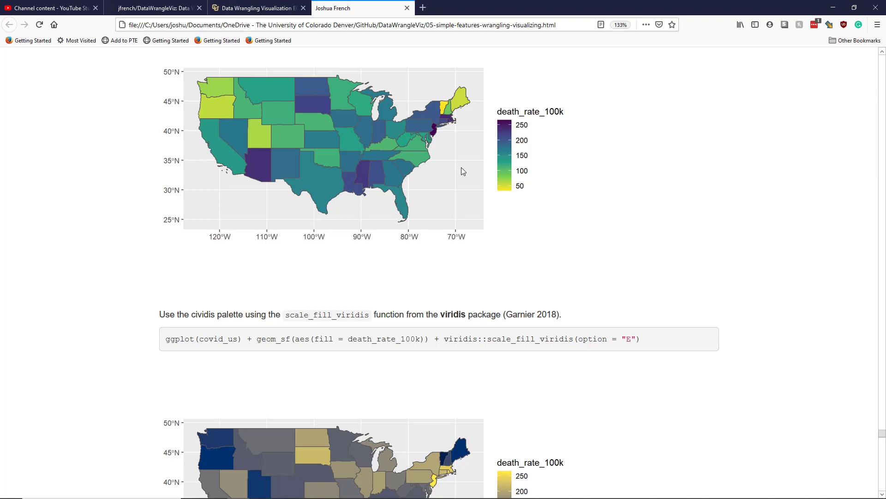
{"action": "mouse_move", "coordinate": [345, 100]}
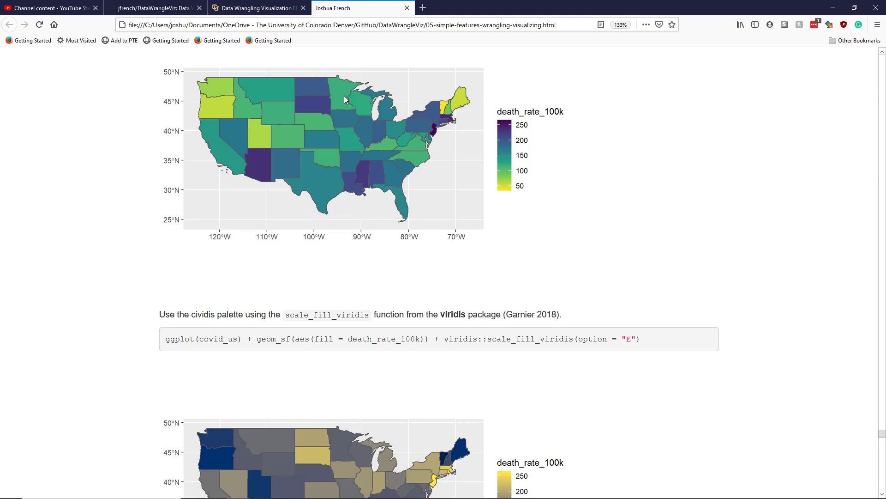
{"action": "scroll", "scroll_direction": "down", "scroll_amount": 3}
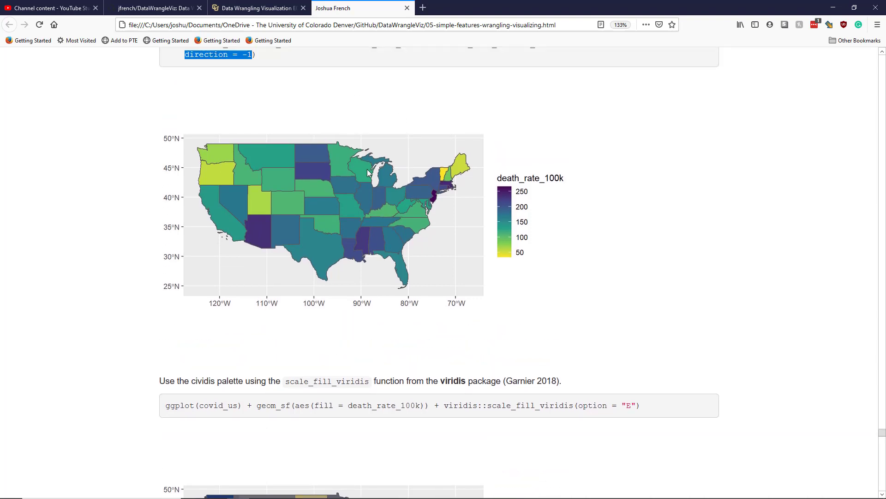
{"action": "mouse_move", "coordinate": [366, 192]}
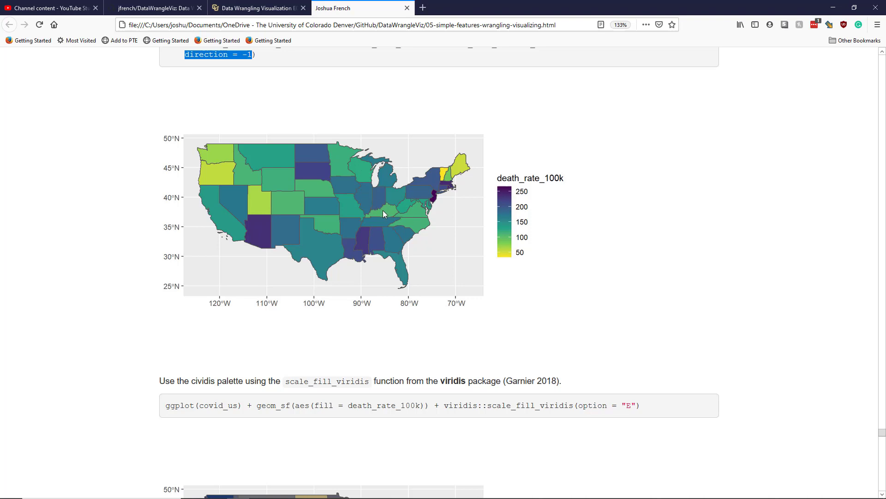
{"action": "scroll", "scroll_direction": "down", "scroll_amount": 3}
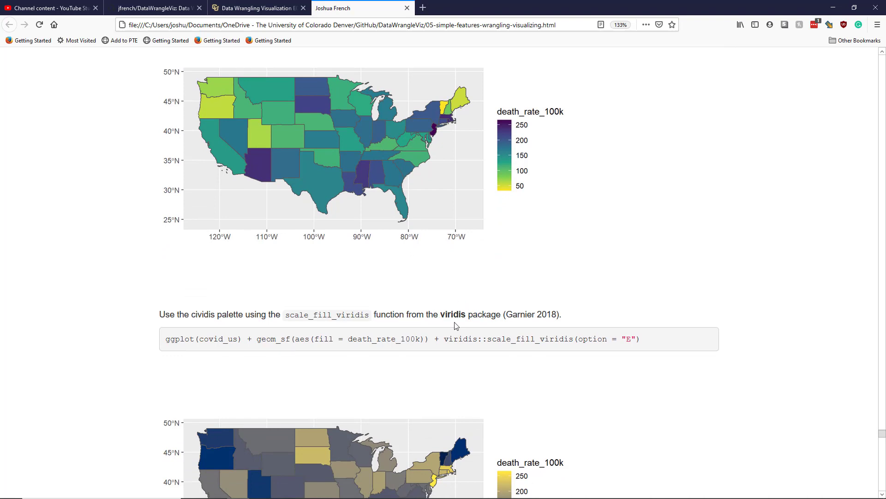
Step: Highlight the base map part of the cividis code and reveal its full map
{"action": "scroll", "scroll_direction": "down", "scroll_amount": 3}
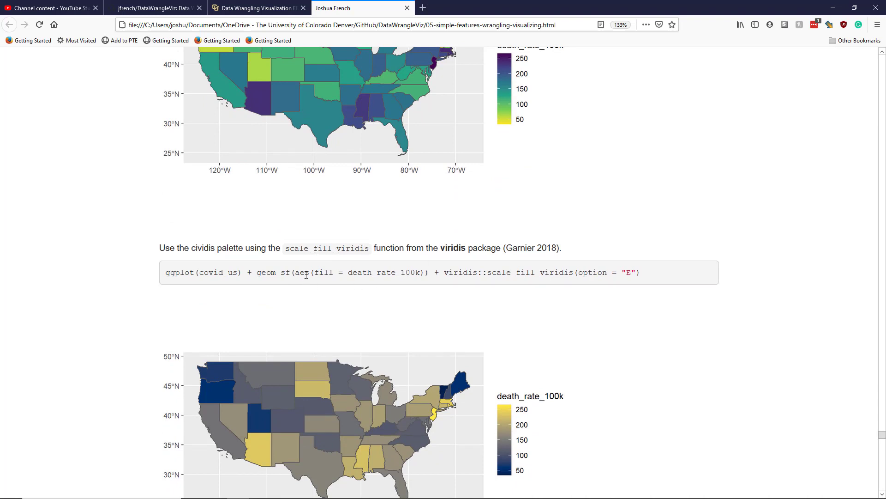
{"action": "scroll", "scroll_direction": "down", "scroll_amount": 3}
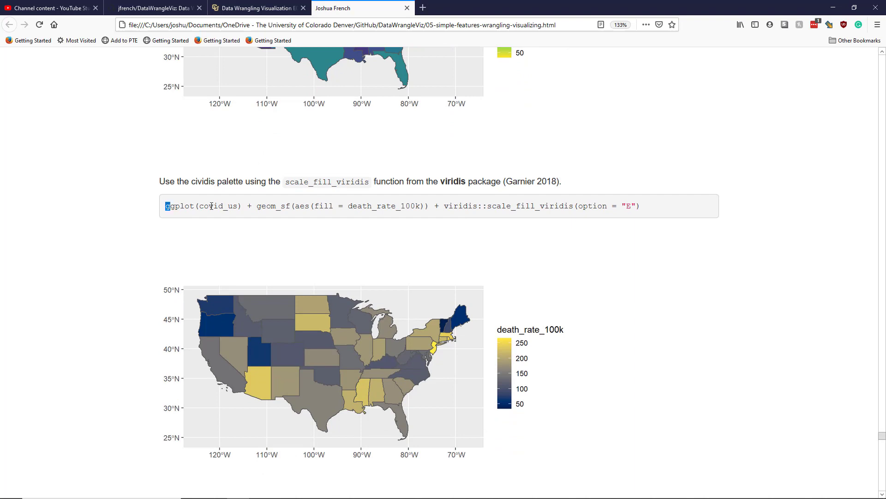
{"action": "left_click_drag", "start_coordinate": [164, 206], "coordinate": [429, 206]}
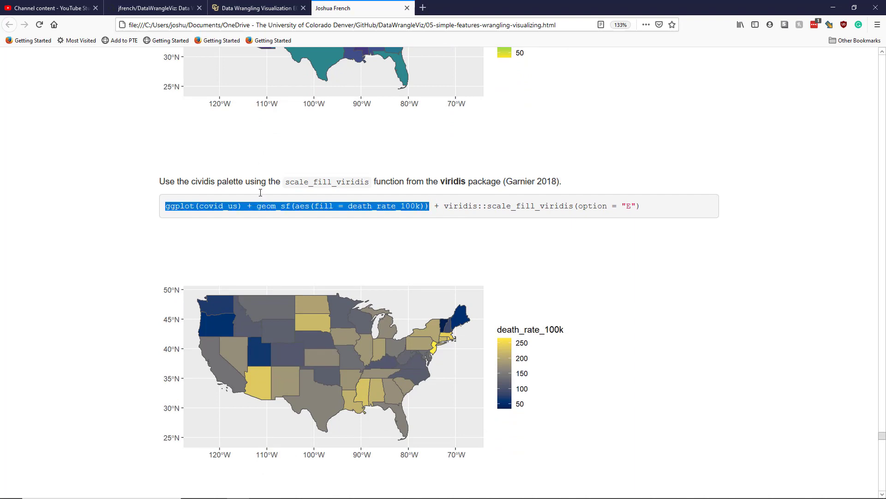
{"action": "mouse_move", "coordinate": [506, 204]}
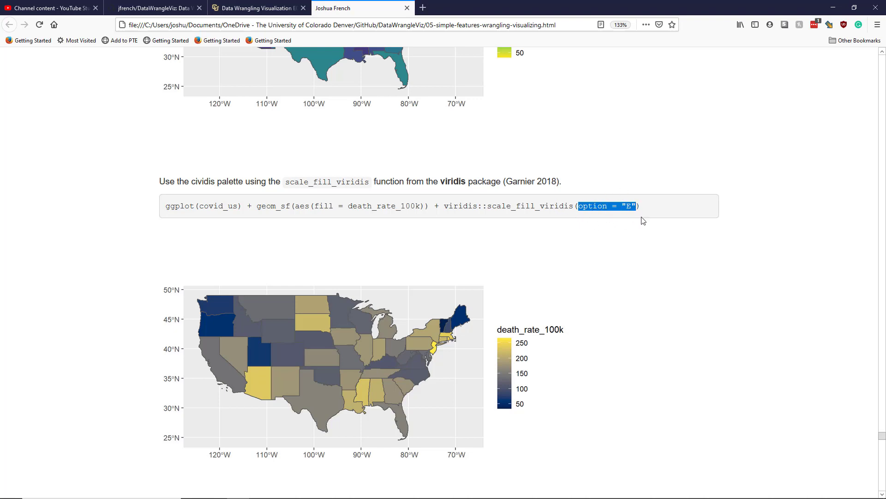
{"action": "scroll", "scroll_direction": "down", "scroll_amount": 3}
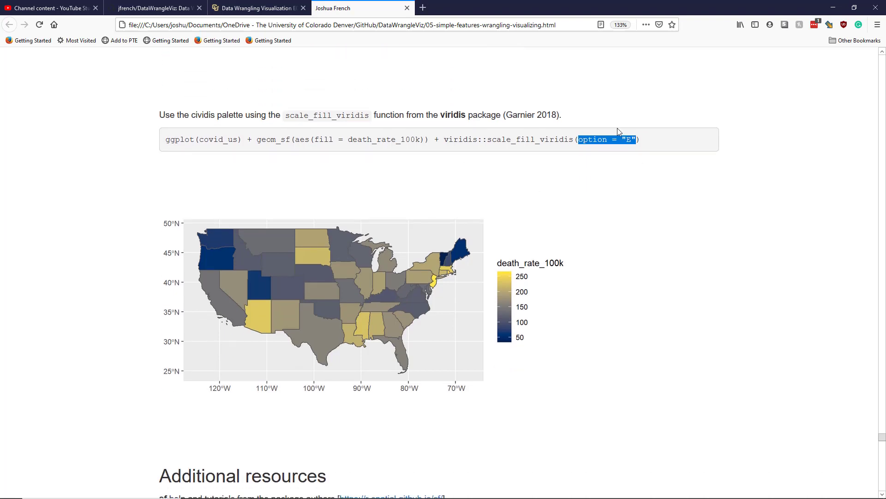
{"action": "mouse_move", "coordinate": [332, 407]}
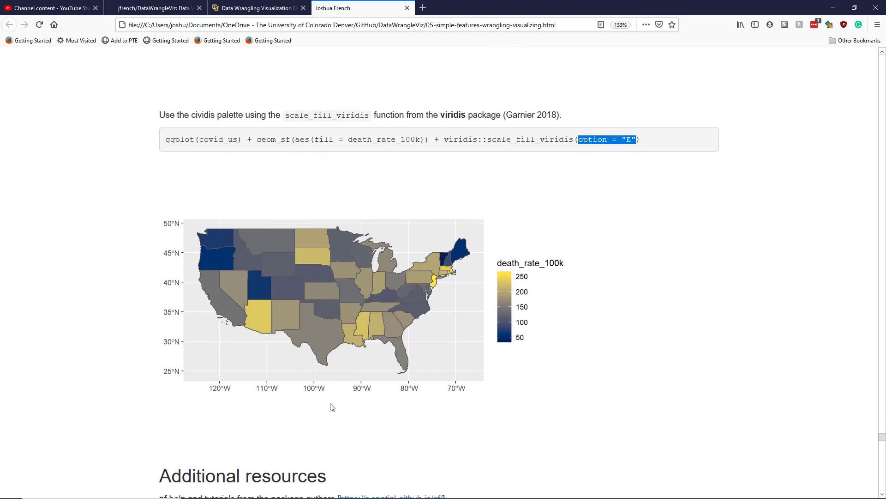
{"action": "mouse_move", "coordinate": [250, 263]}
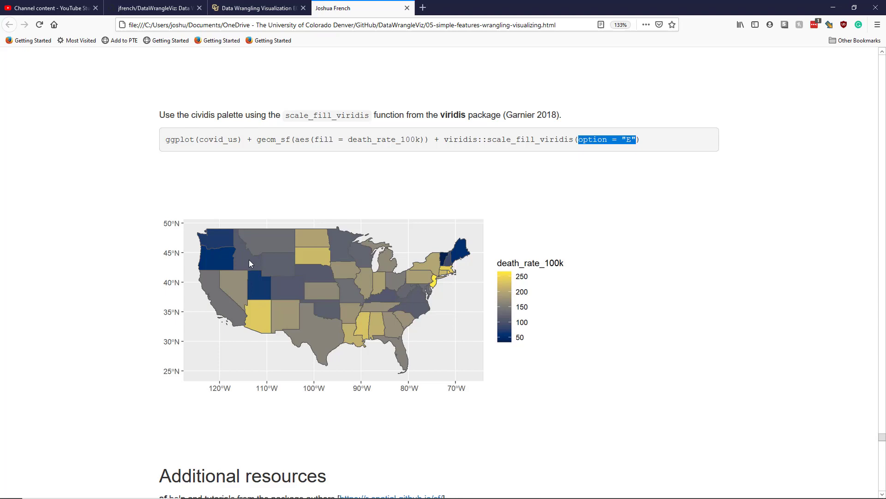
{"action": "mouse_move", "coordinate": [259, 267]}
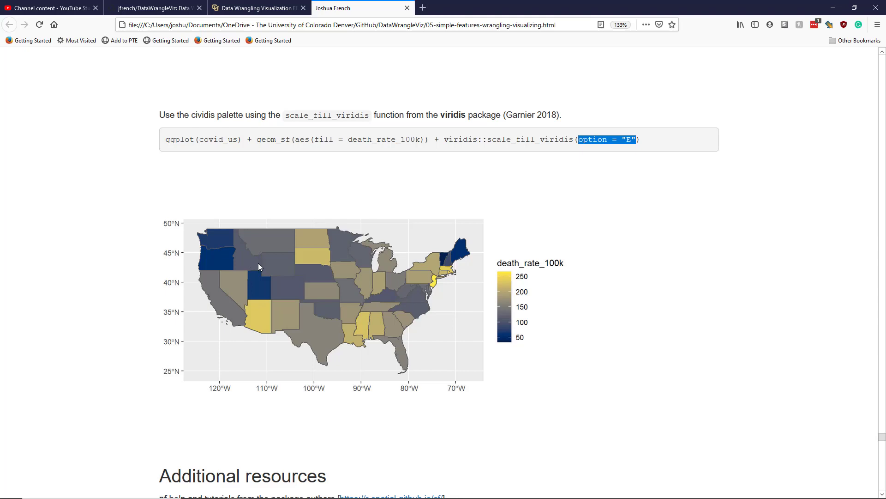
Step: Scroll to the Additional resources list of sf, Geocomputation with R and Spatial Data Science links
{"action": "scroll", "scroll_direction": "down", "scroll_amount": 3}
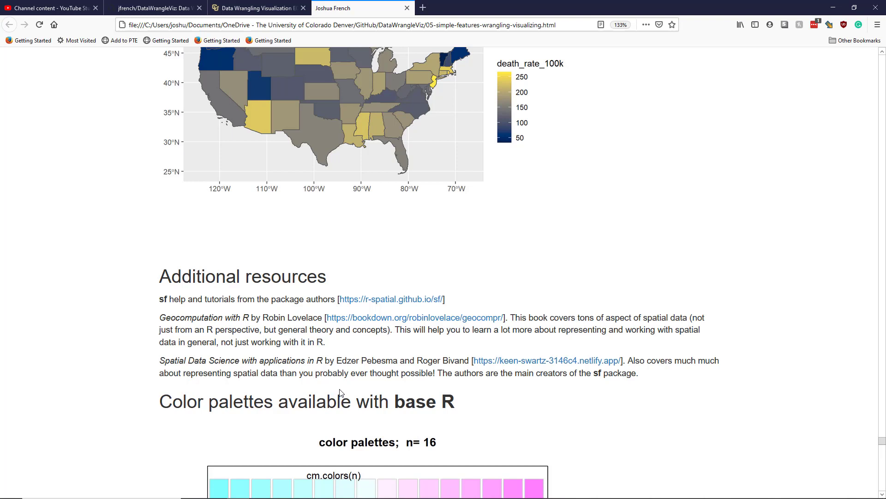
{"action": "mouse_move", "coordinate": [345, 390]}
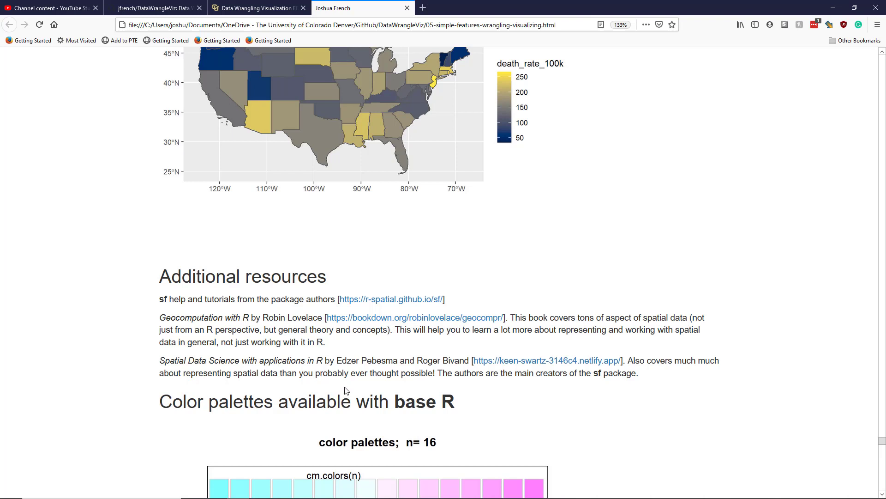
{"action": "mouse_move", "coordinate": [711, 369]}
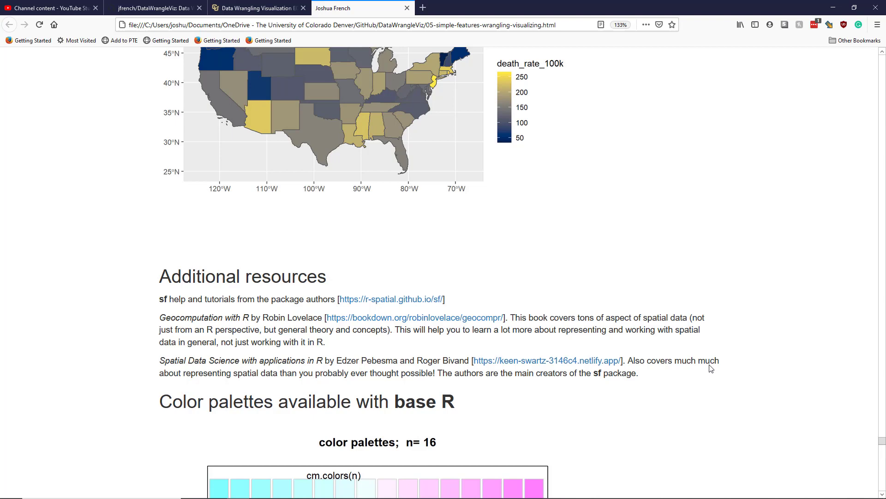
{"action": "mouse_move", "coordinate": [647, 403]}
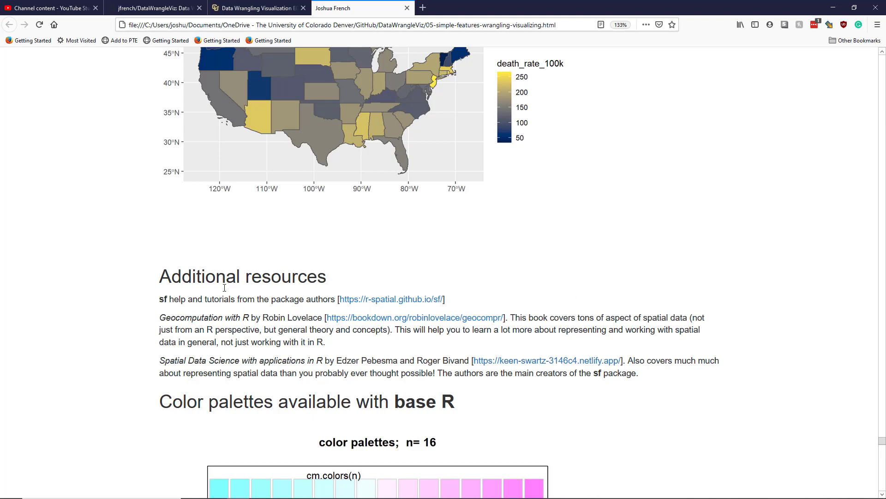
{"action": "mouse_move", "coordinate": [259, 304]}
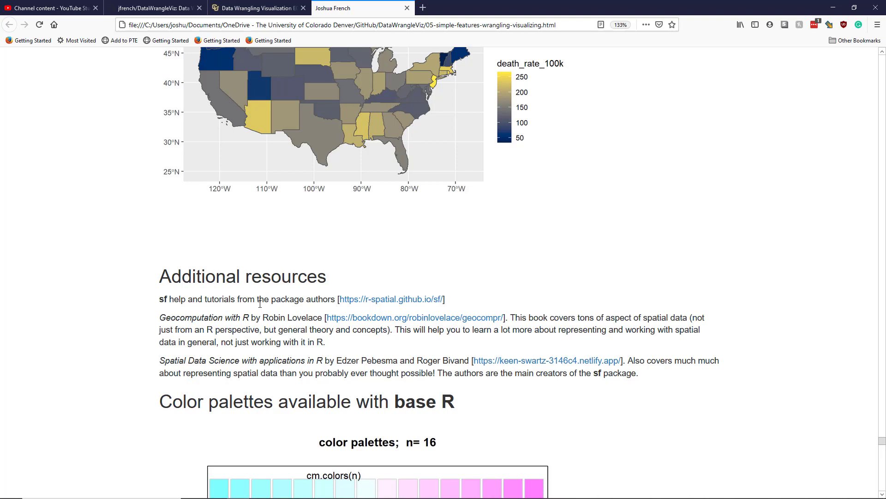
{"action": "mouse_move", "coordinate": [172, 294]}
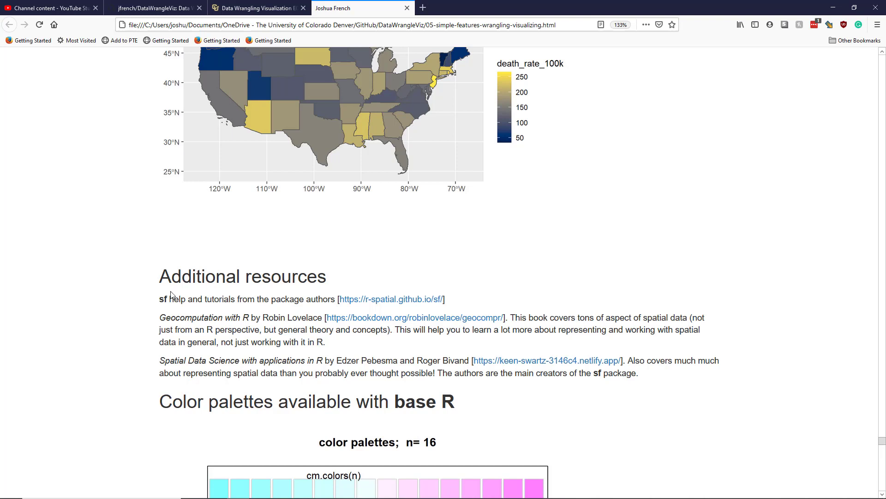
{"action": "mouse_move", "coordinate": [354, 301]}
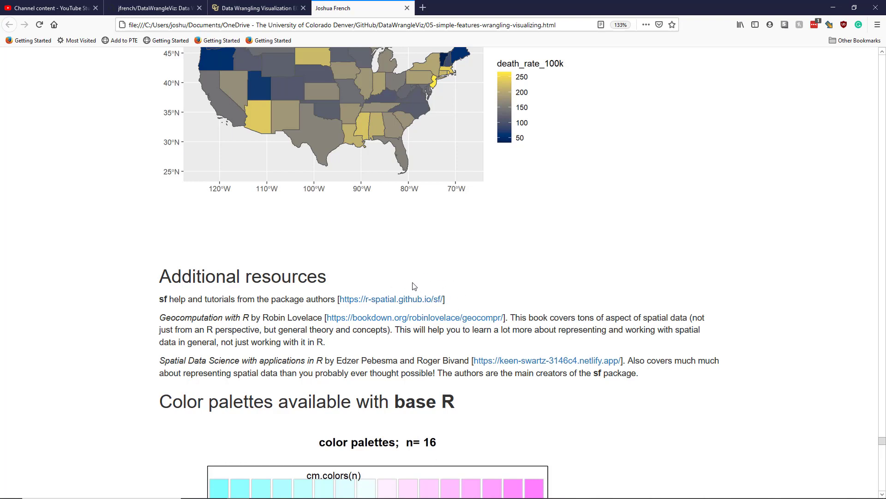
{"action": "mouse_move", "coordinate": [414, 297]}
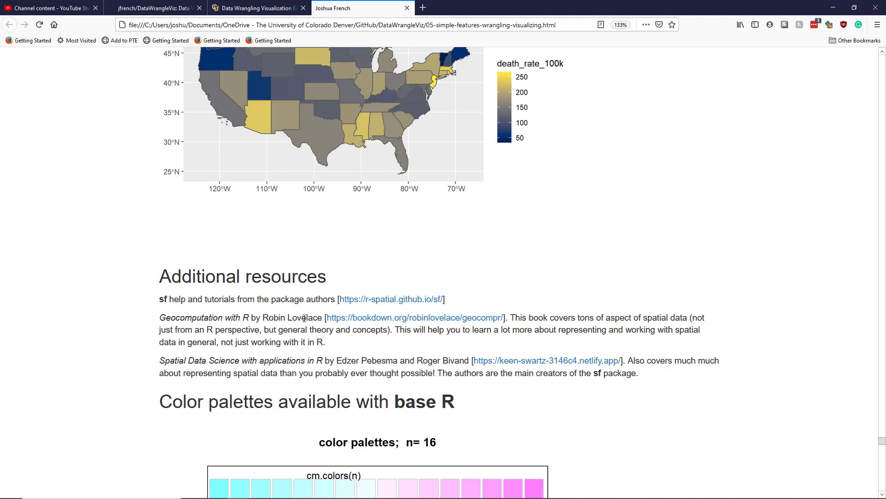
{"action": "mouse_move", "coordinate": [353, 317]}
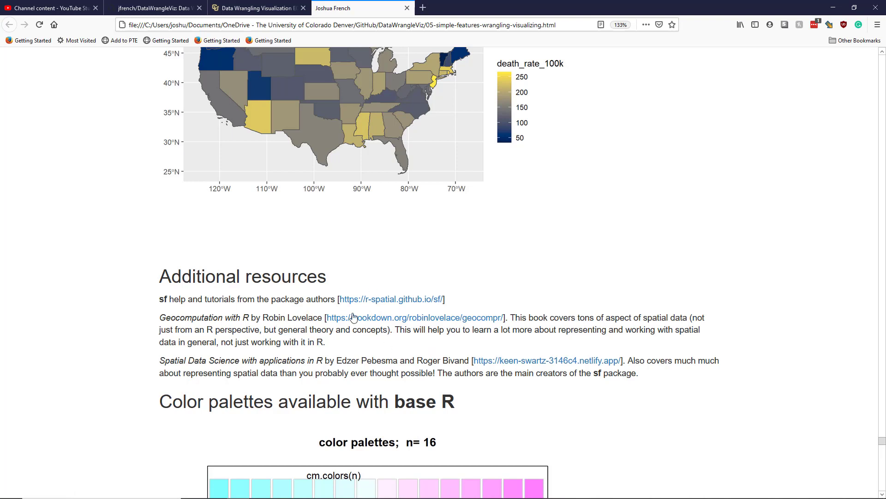
{"action": "mouse_move", "coordinate": [435, 344]}
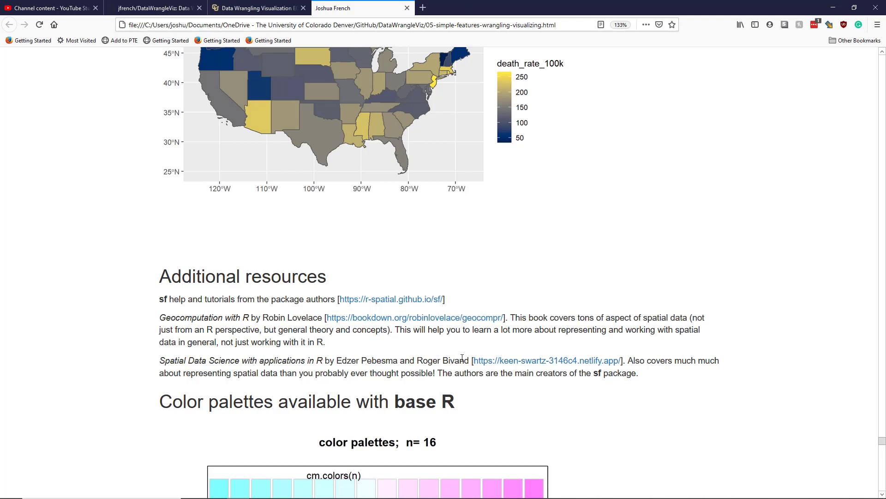
{"action": "mouse_move", "coordinate": [290, 272]}
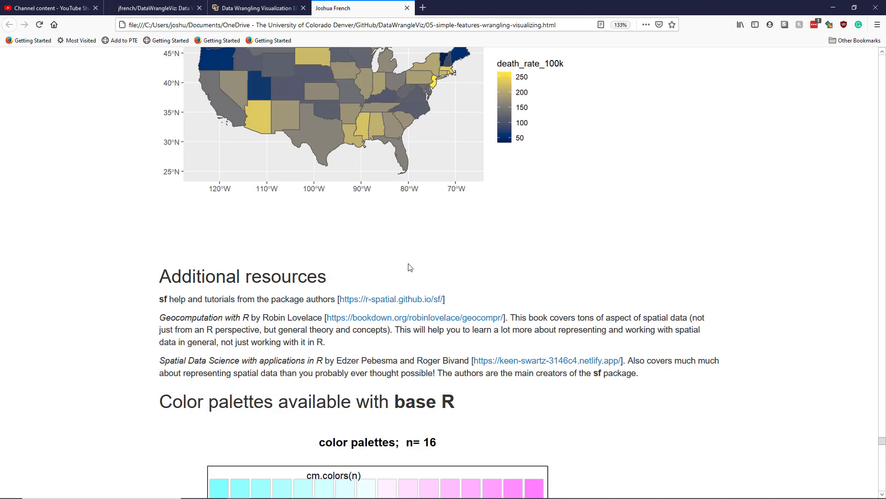
{"action": "mouse_move", "coordinate": [337, 288]}
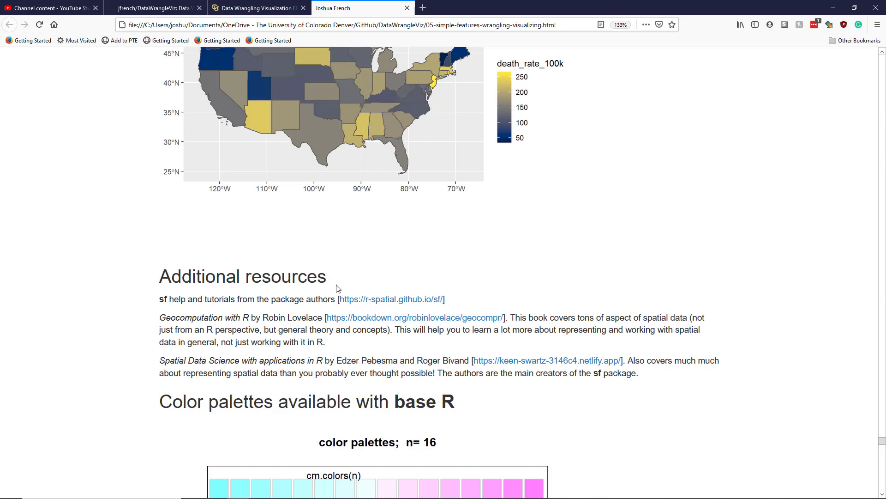